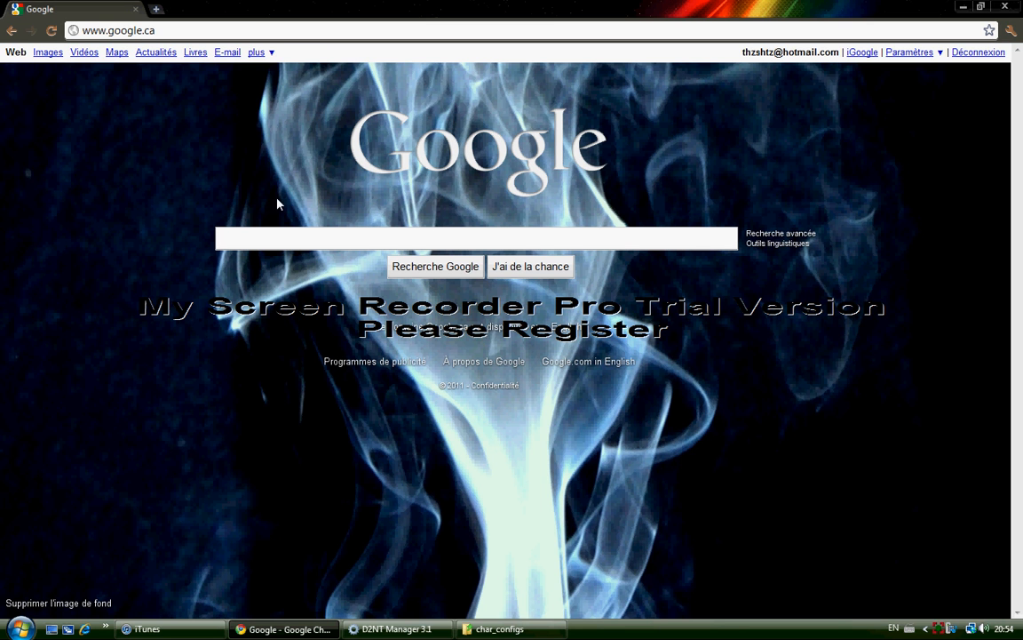
mouse_move(249, 192)
text(D2nt 3.1)
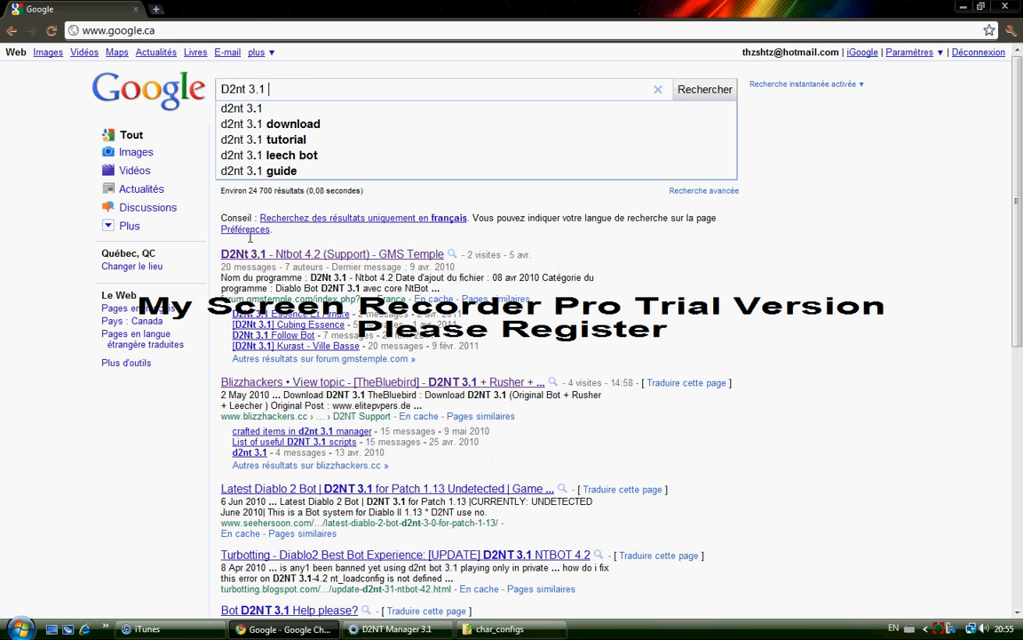
Step: Download the D2NT 3.1 (Original Bot + Rusher + Leecher) archive from the Blizzhackers topic
click(270, 124)
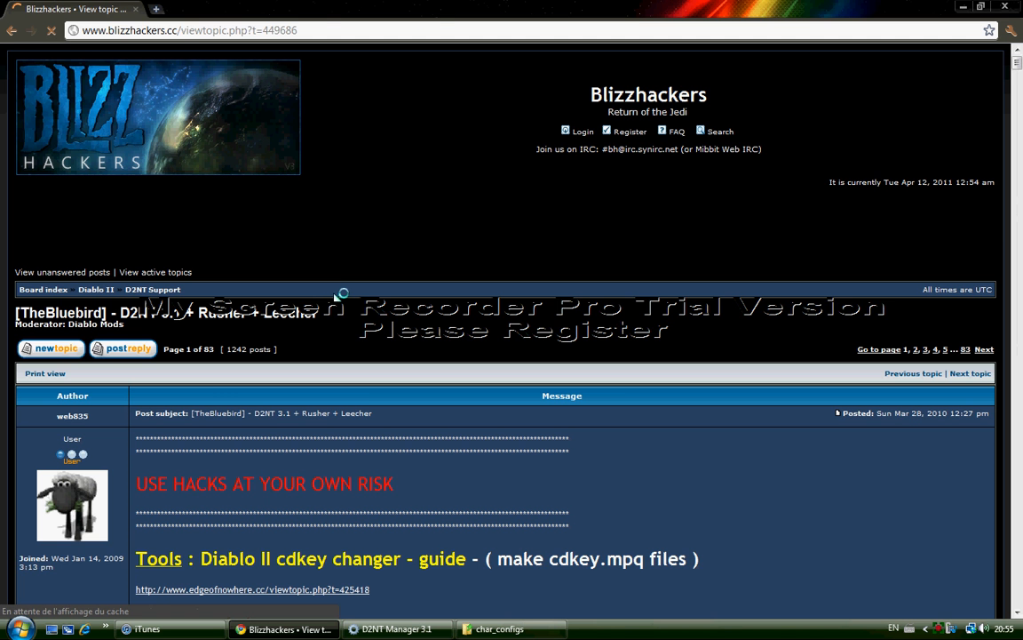
scroll(down, 3)
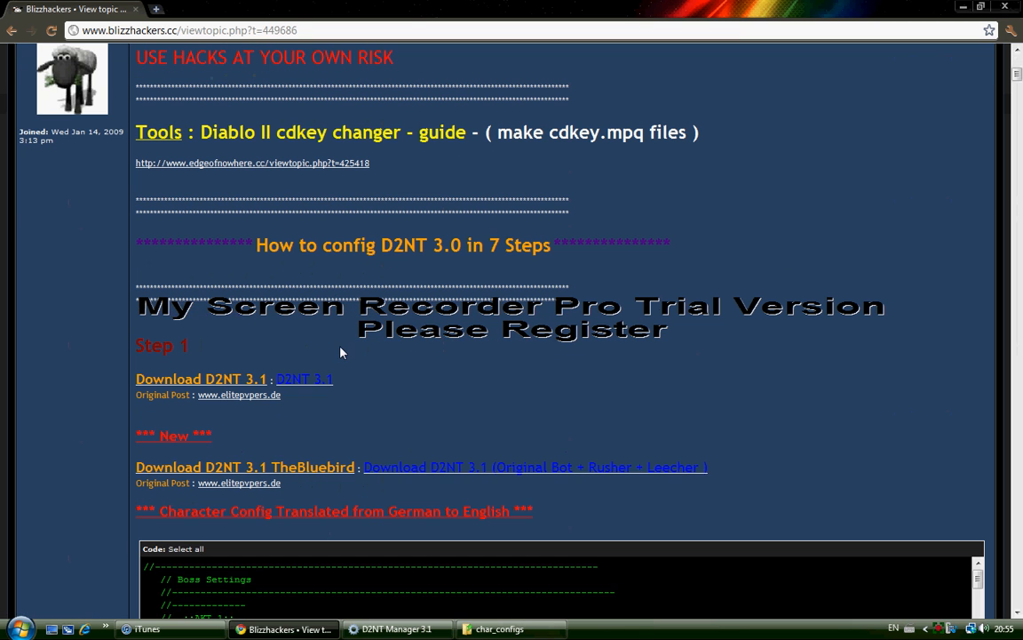
mouse_move(413, 469)
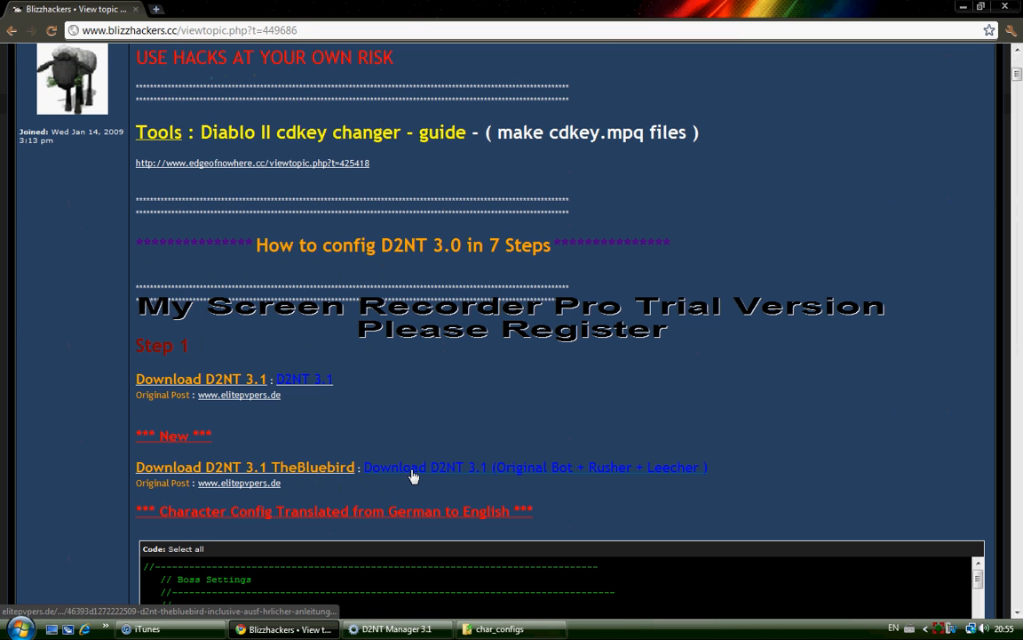
mouse_move(533, 480)
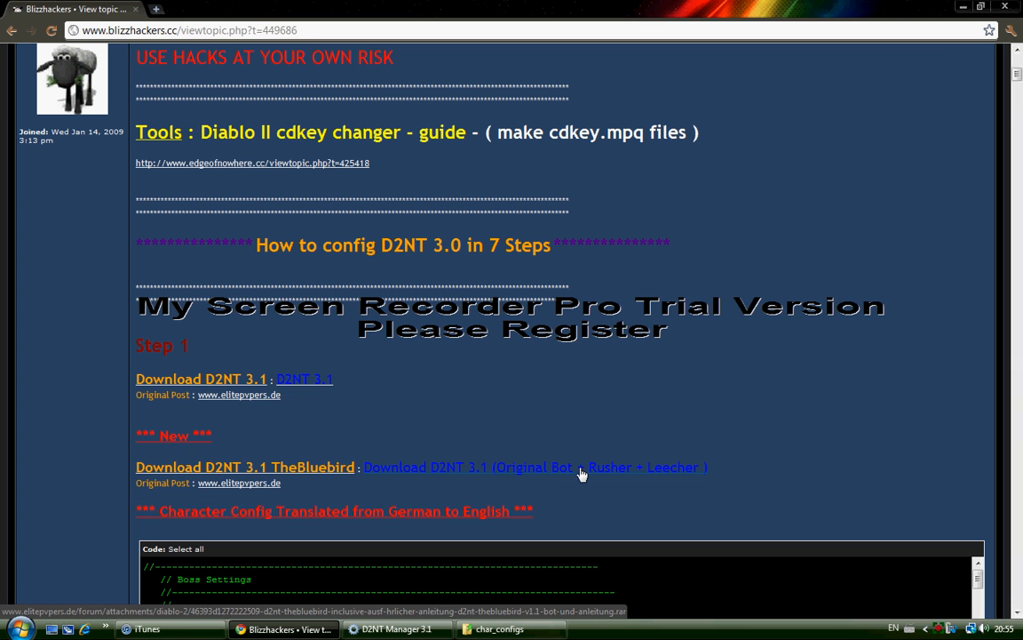
mouse_move(477, 472)
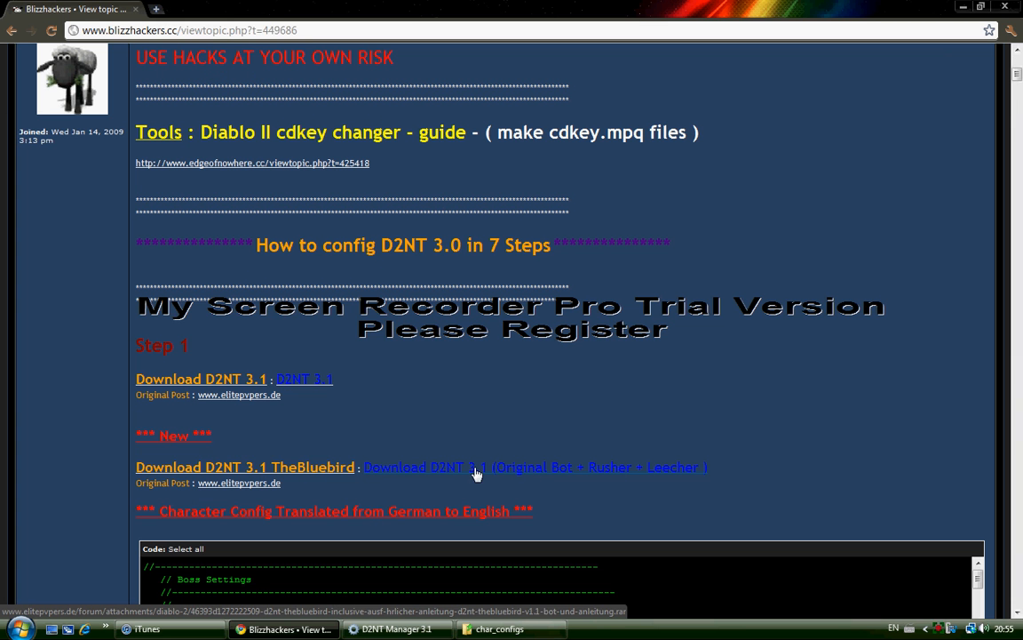
click(535, 465)
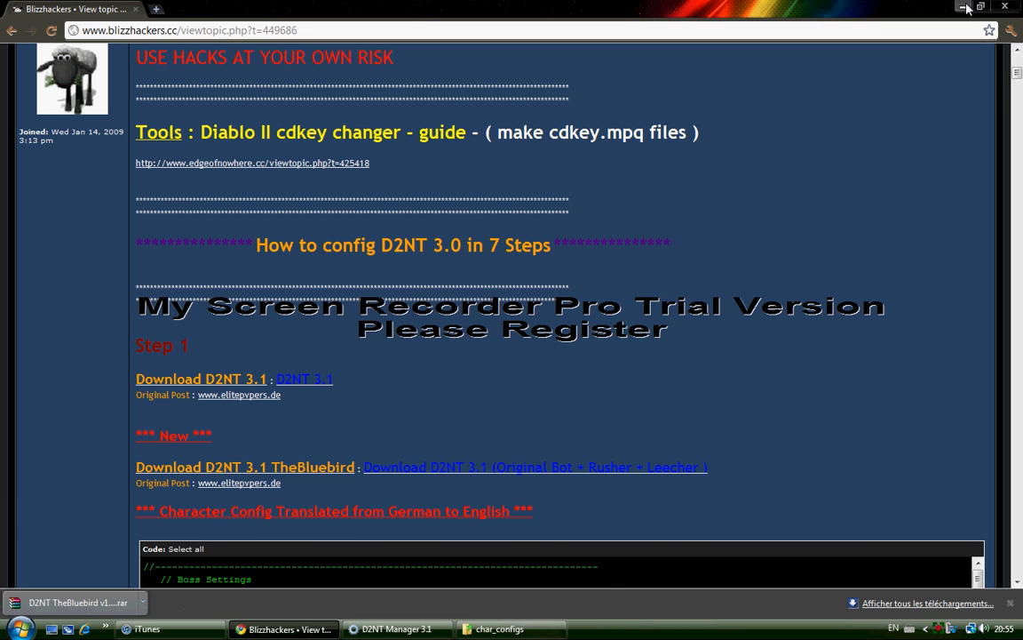
click(967, 7)
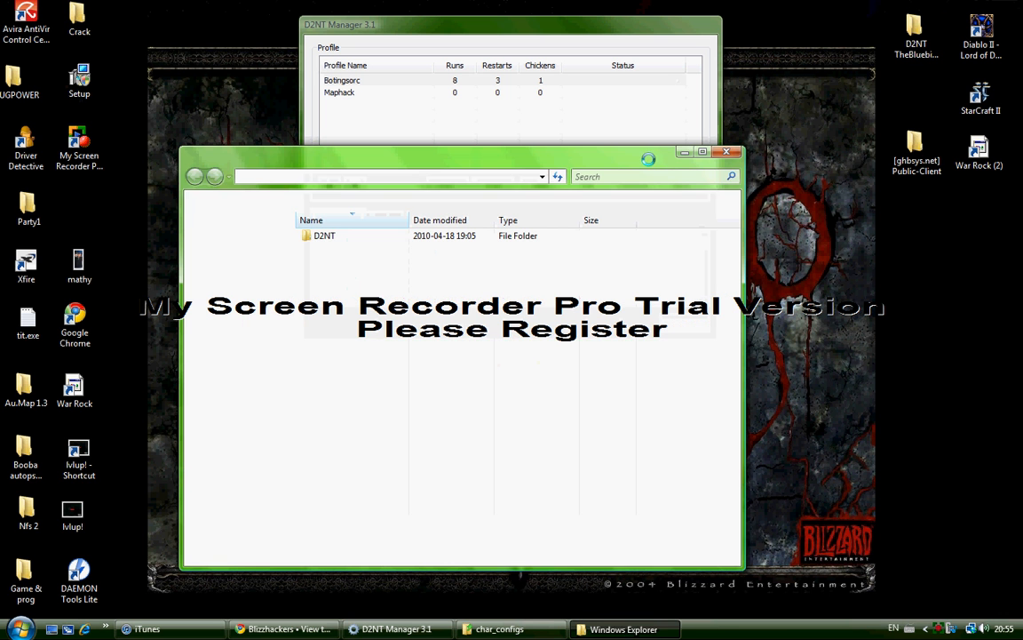
Step: Open the inner D2NT folder showing mpqdata, scripts, sdk and program files
double_click(323, 234)
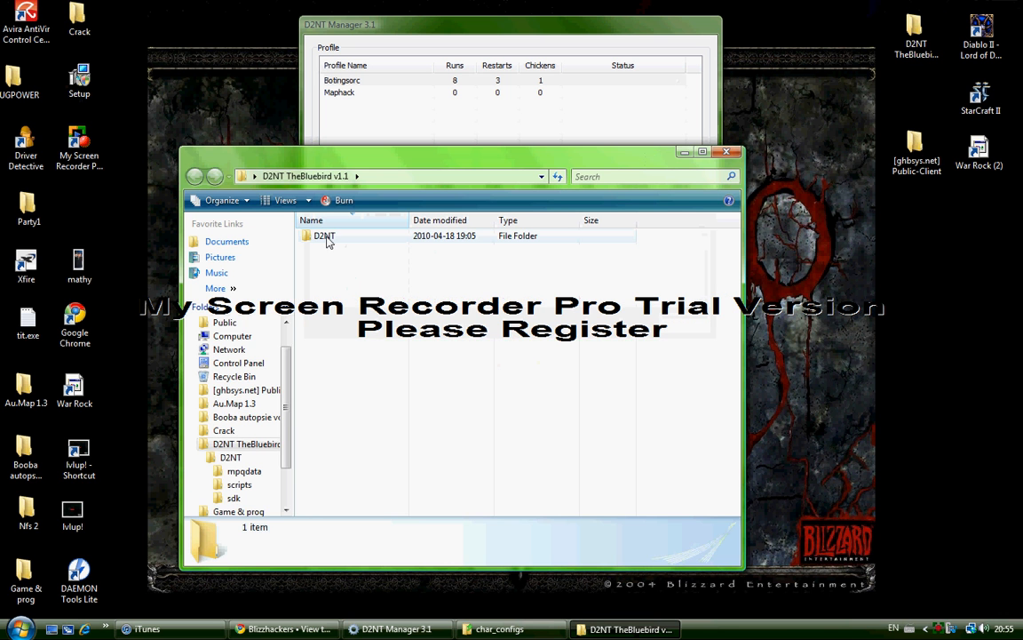
double_click(323, 235)
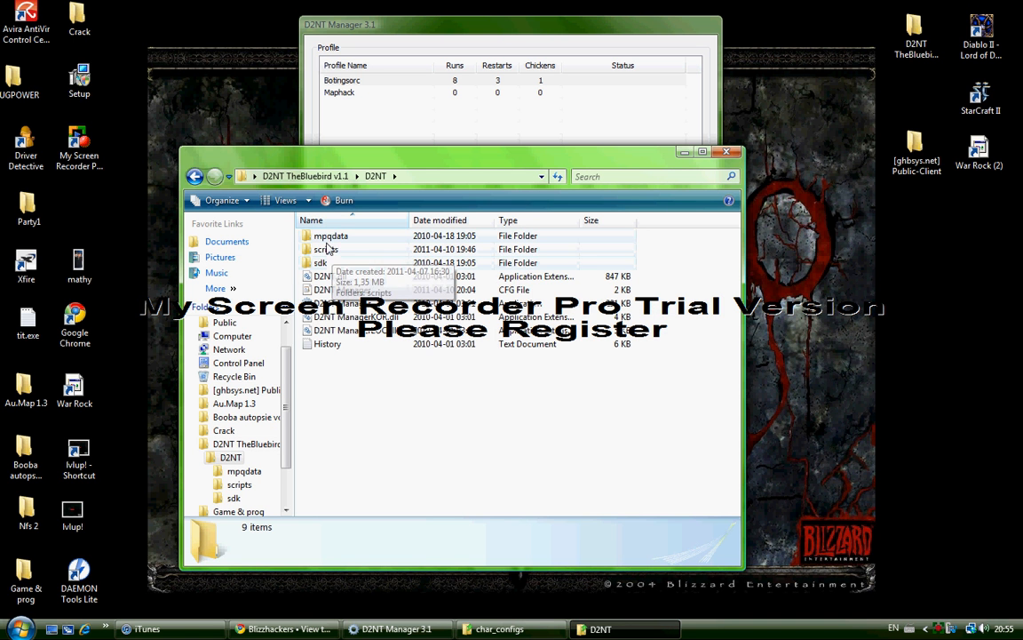
mouse_move(327, 249)
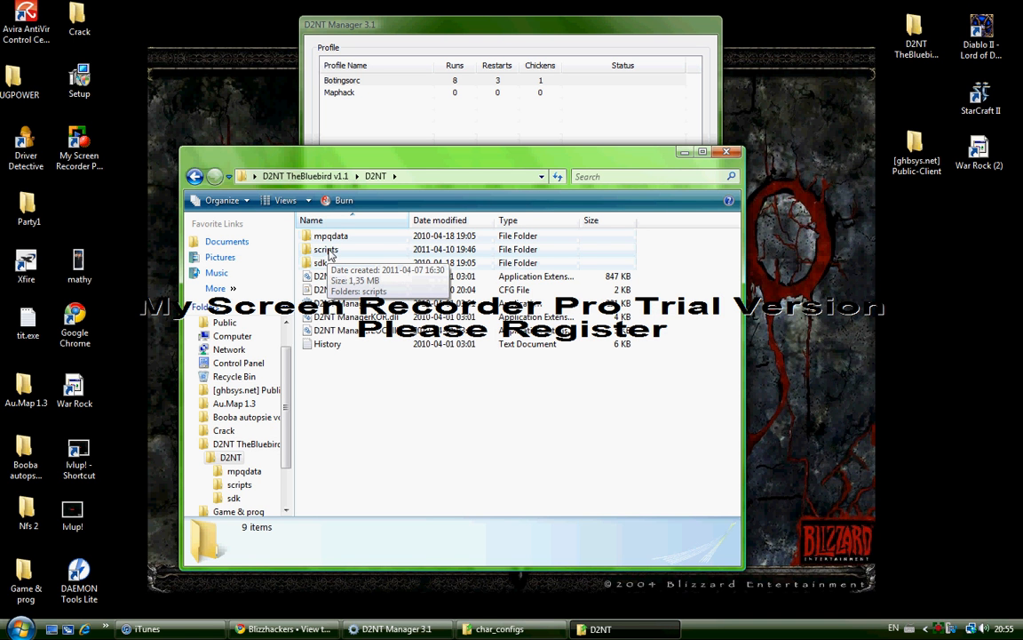
mouse_move(284, 284)
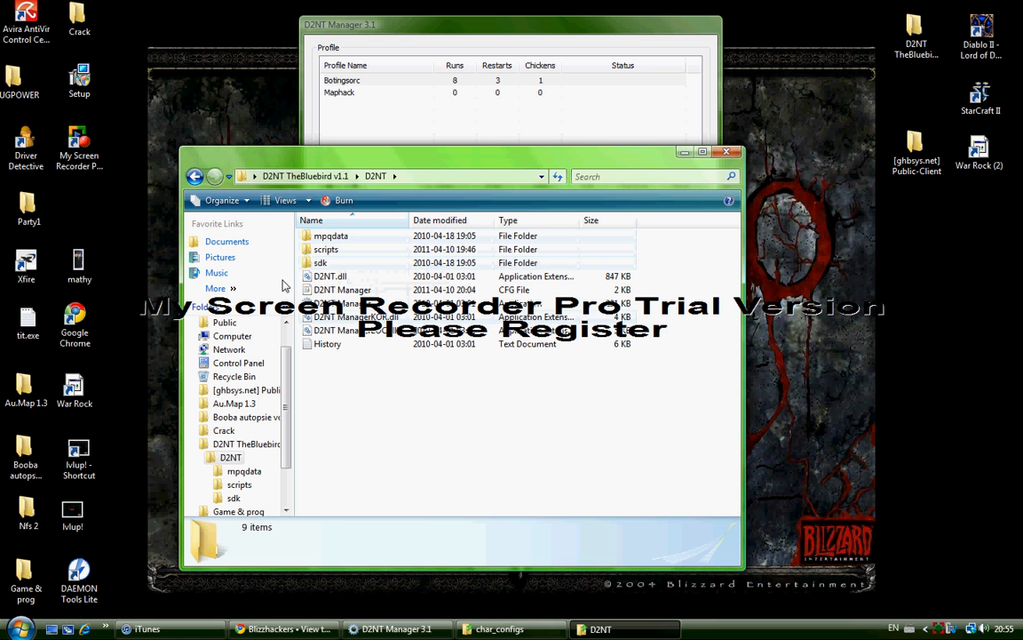
mouse_move(342, 328)
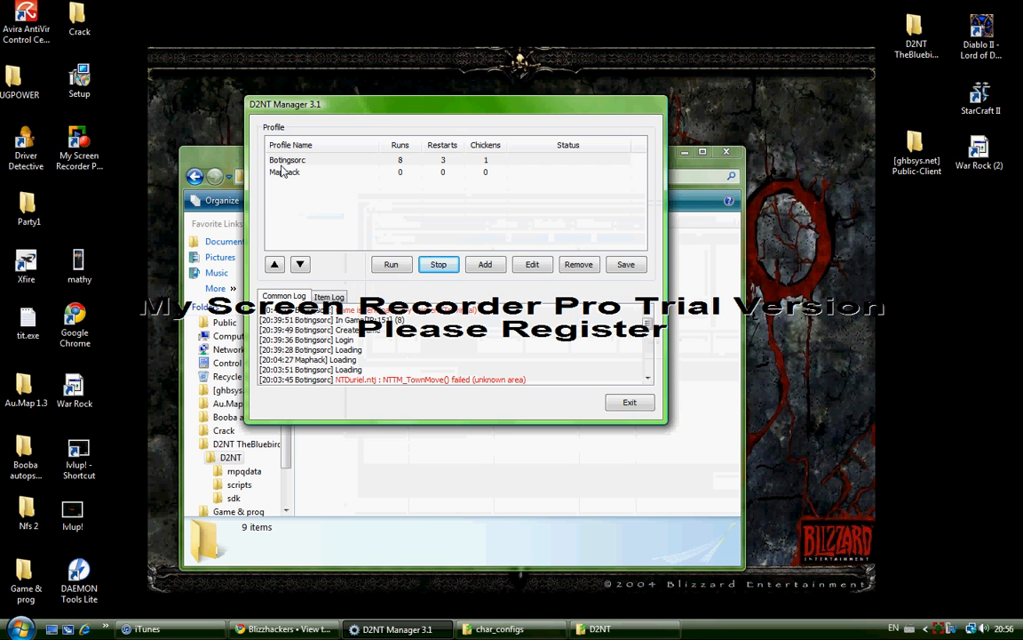
Step: Start a new profile with its entry script, value 12345 and the U.S. East server
click(485, 263)
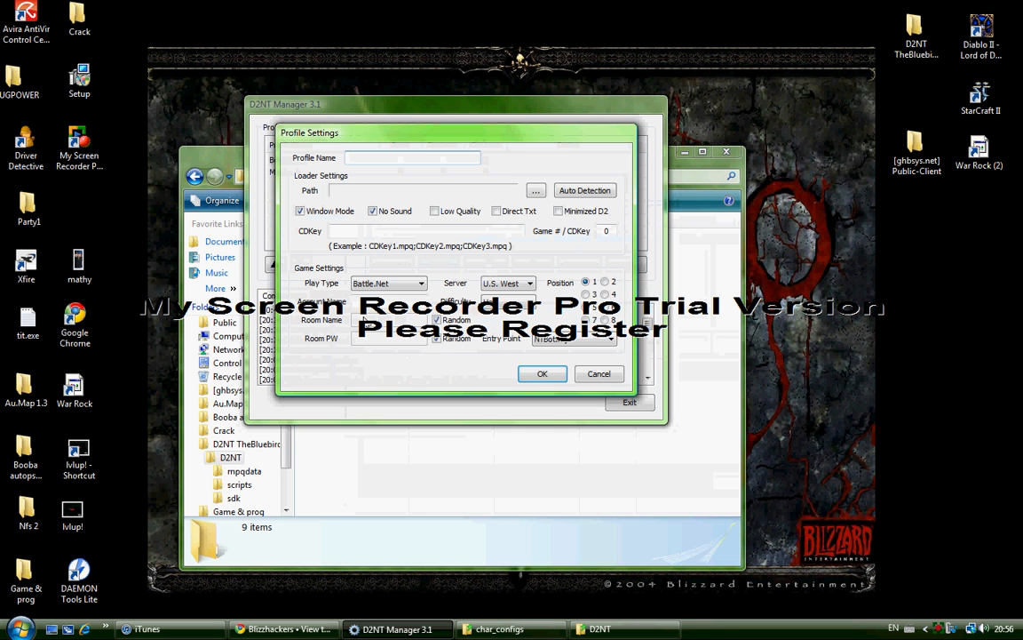
click(618, 338)
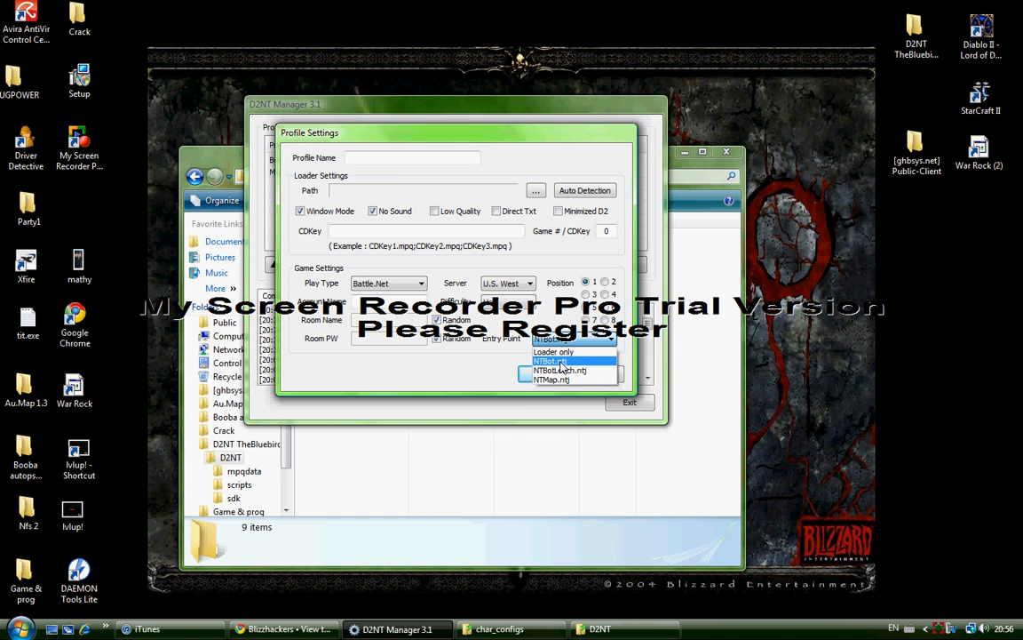
click(549, 359)
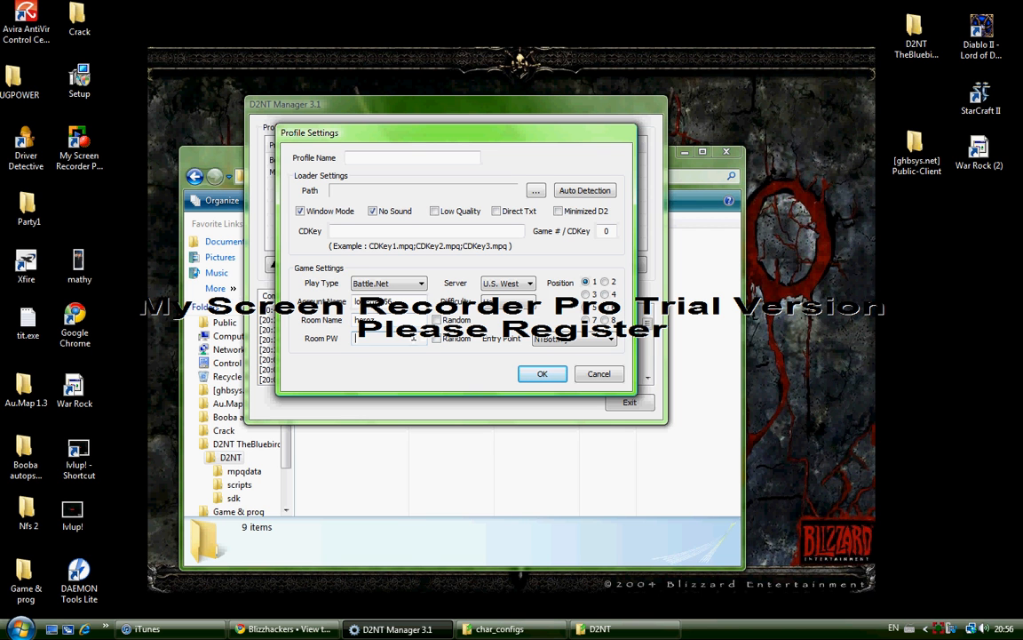
text(12345)
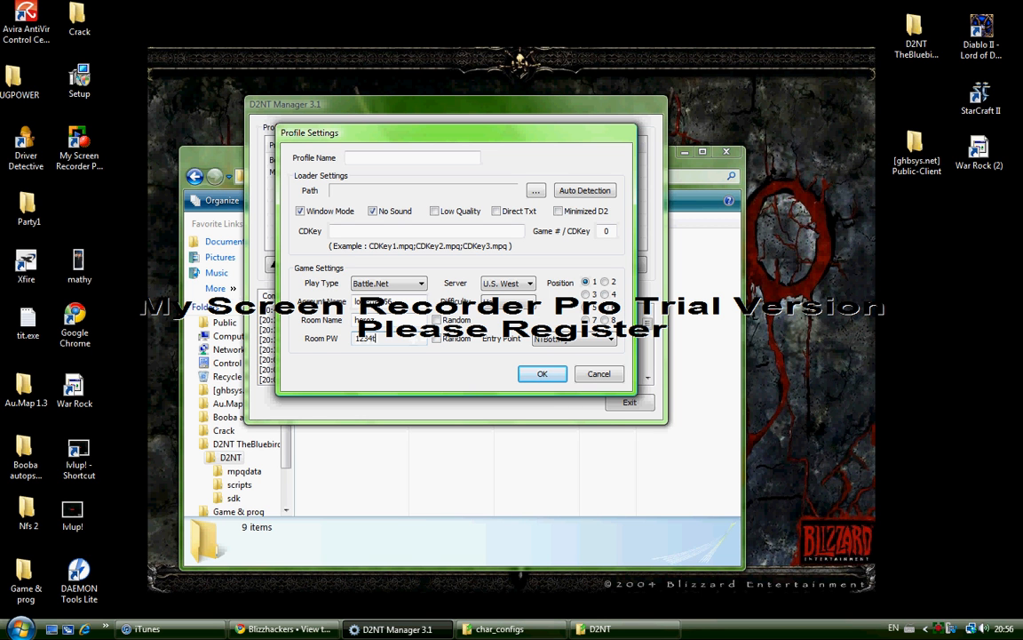
click(529, 282)
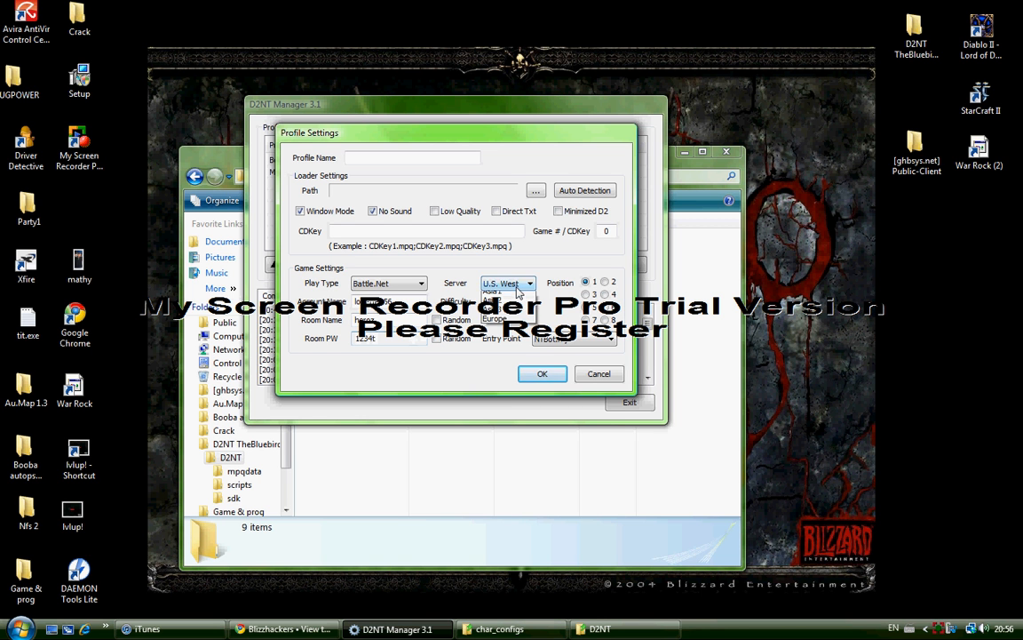
click(504, 293)
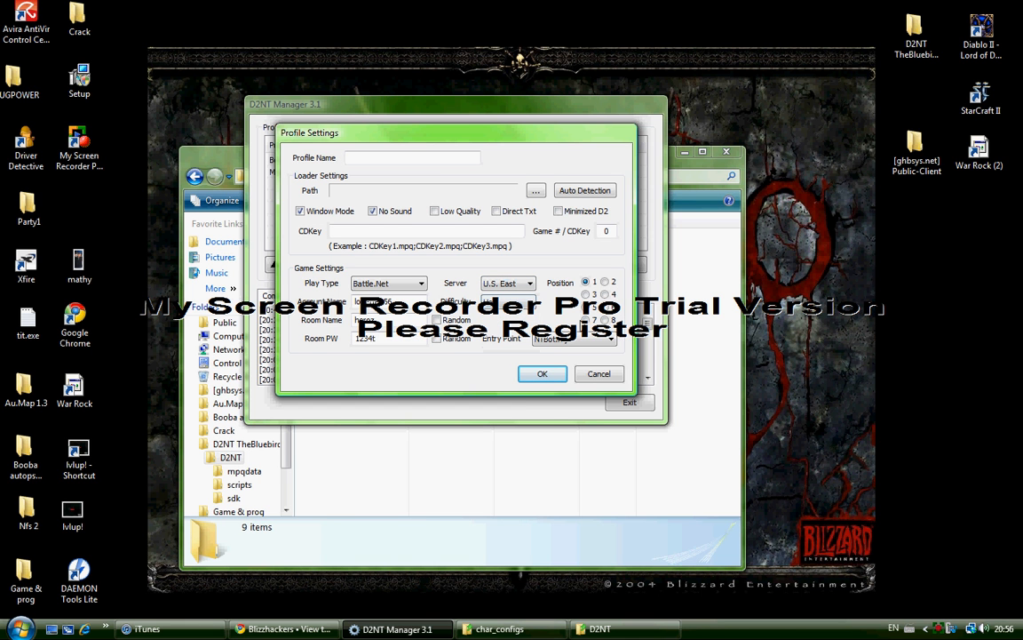
mouse_move(565, 256)
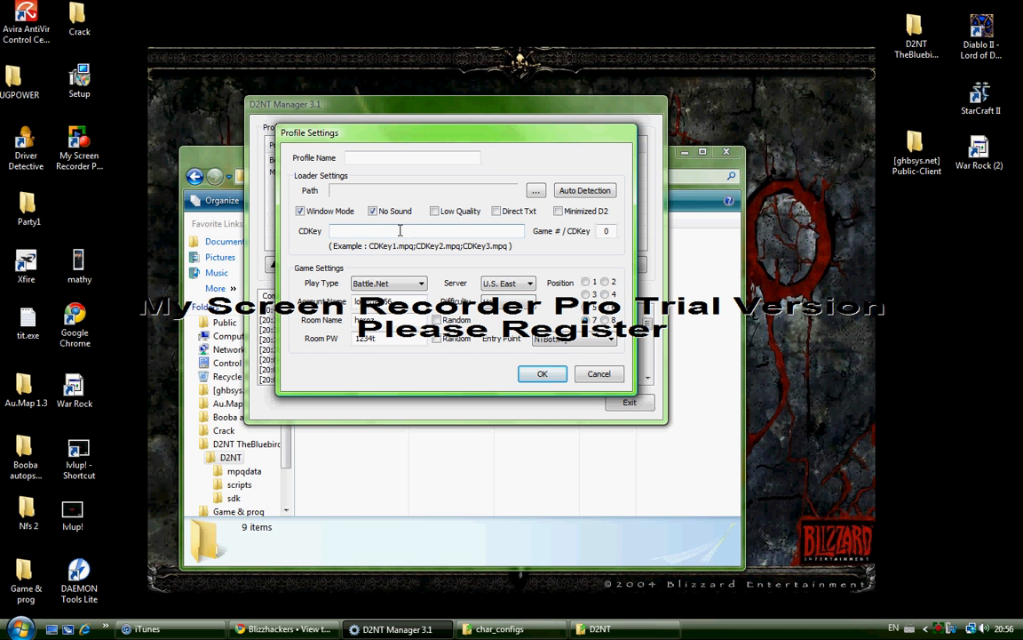
mouse_move(494, 228)
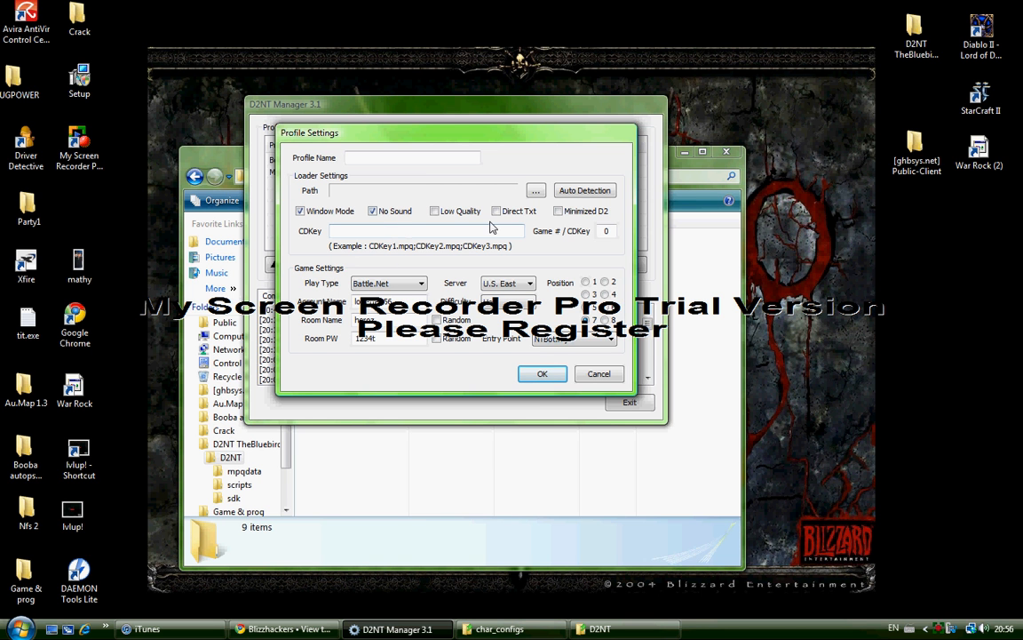
Step: Auto-detect the Diablo II game path, name the profile mathbottest and save it
click(584, 190)
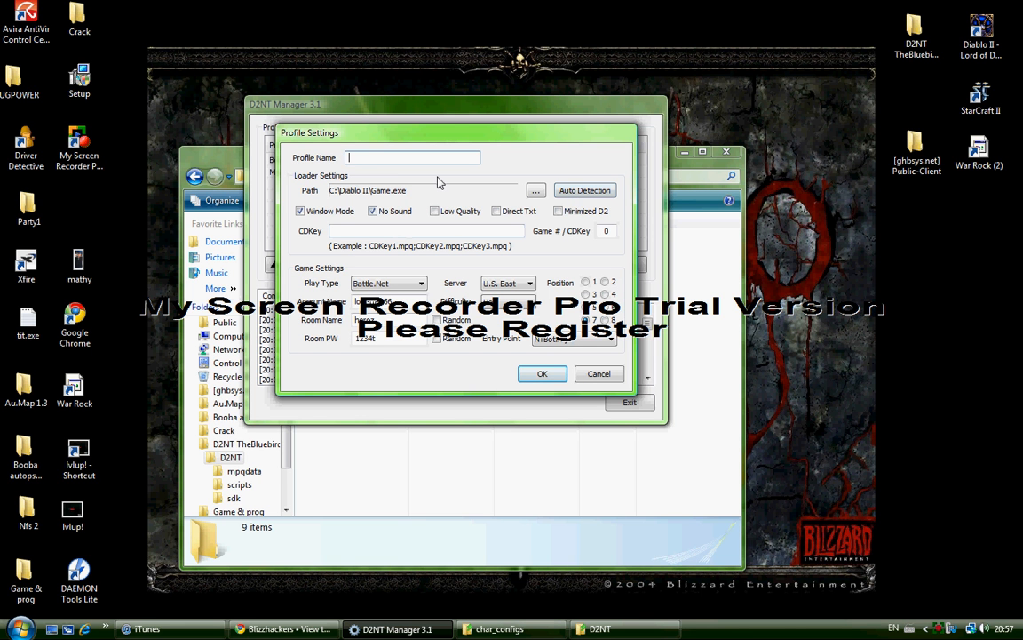
text(mat)
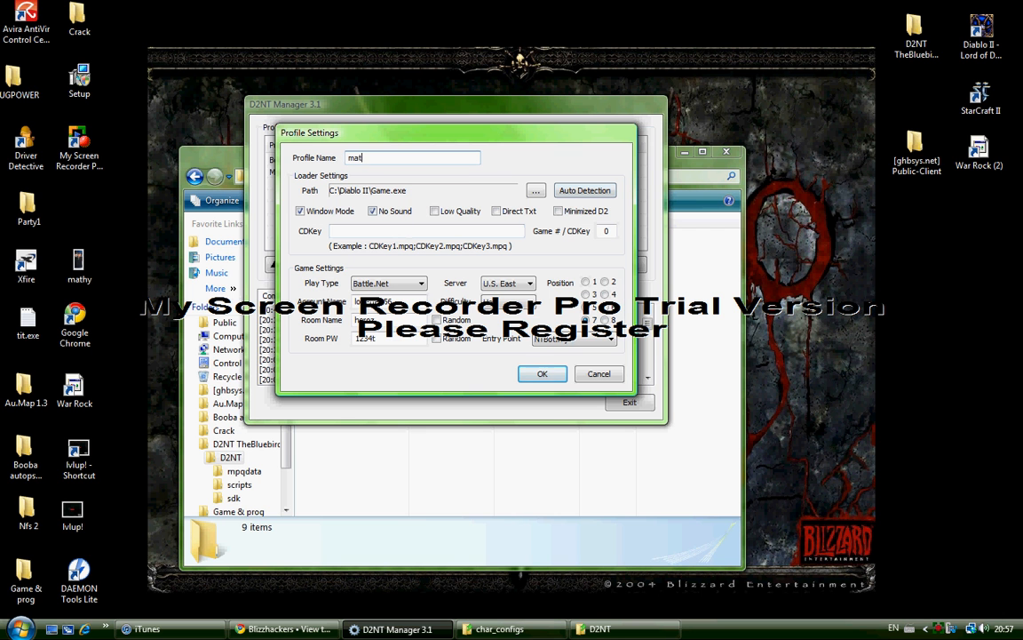
text(hbottest)
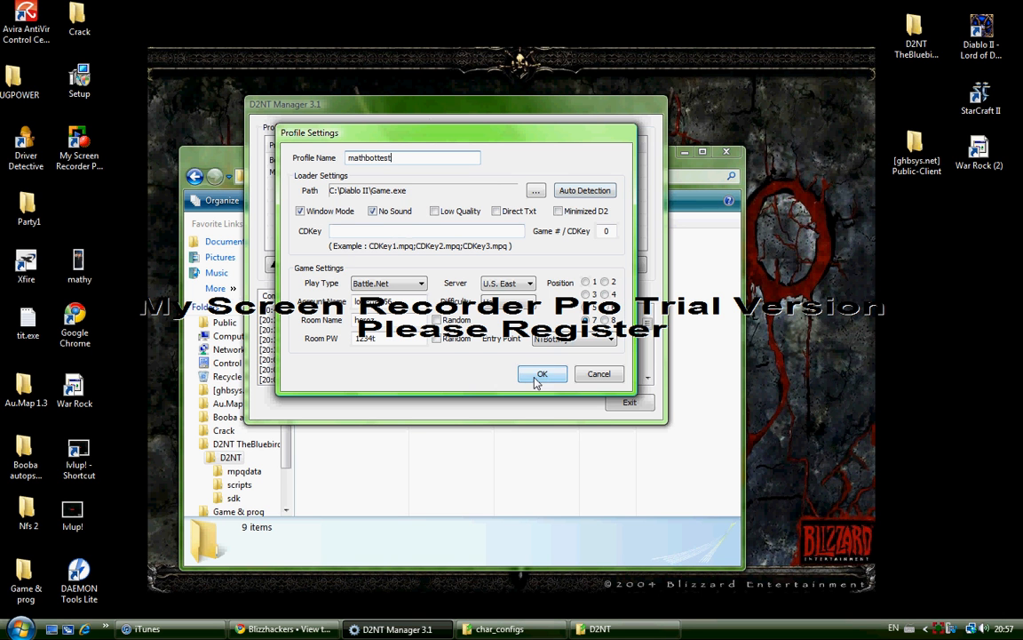
click(542, 373)
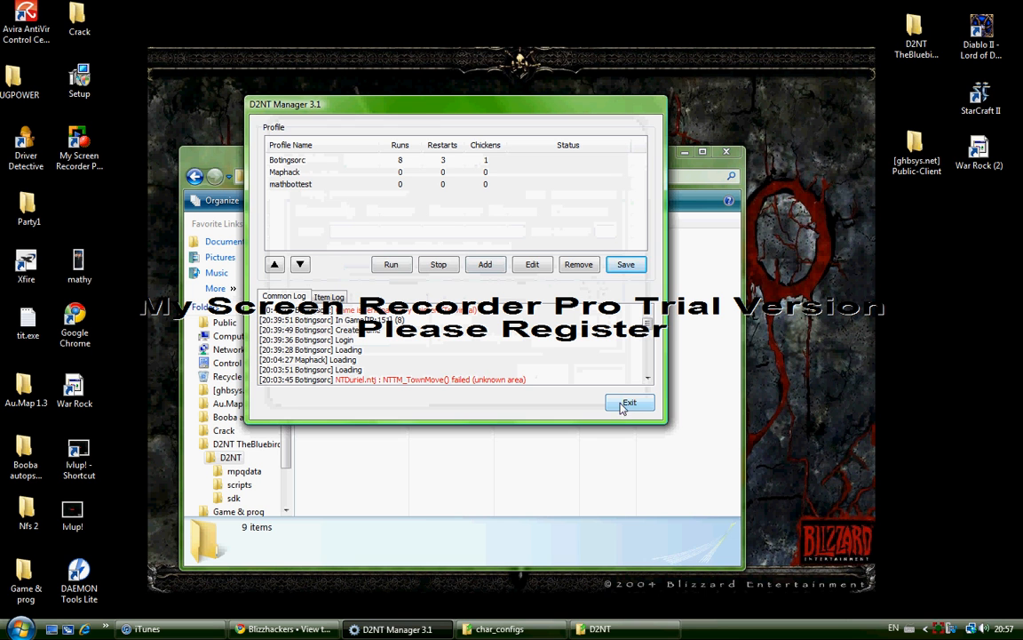
Step: Close D2NT Manager and navigate into scripts > NTBot > char_configs
click(629, 402)
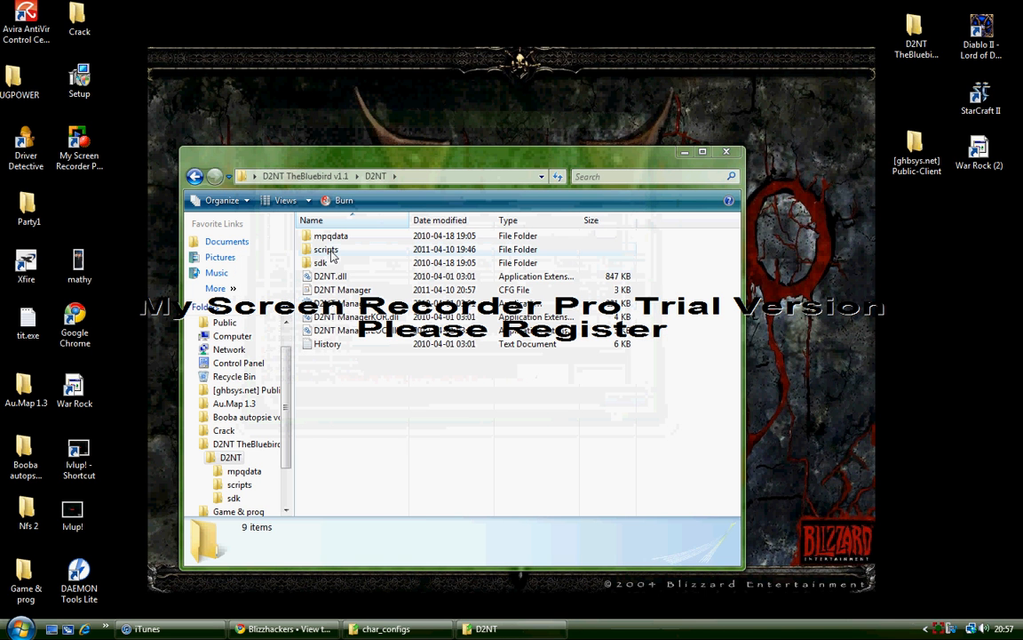
double_click(327, 248)
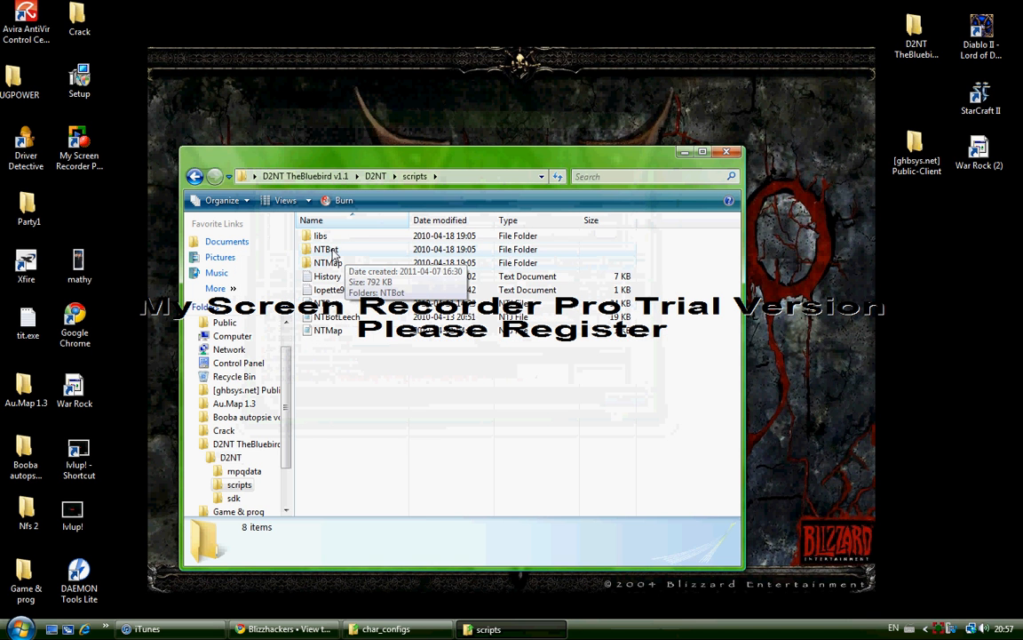
double_click(327, 248)
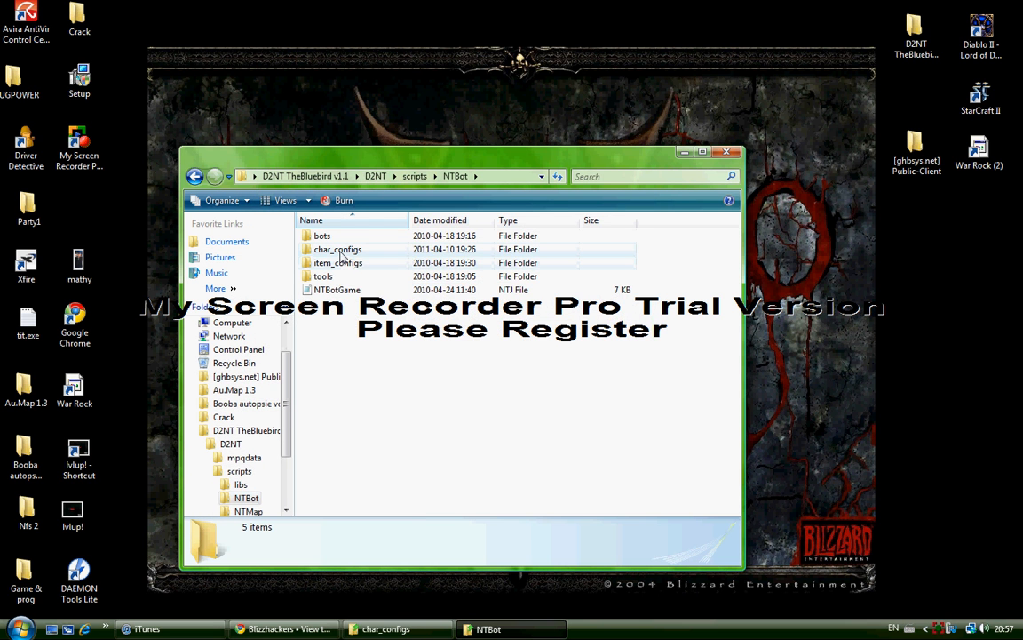
double_click(337, 249)
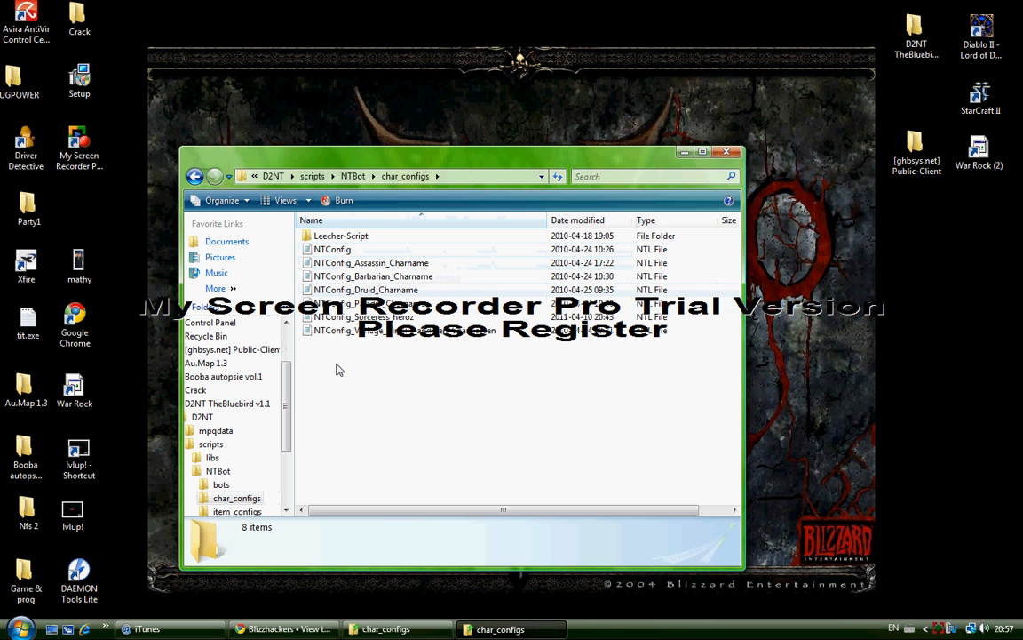
mouse_move(364, 328)
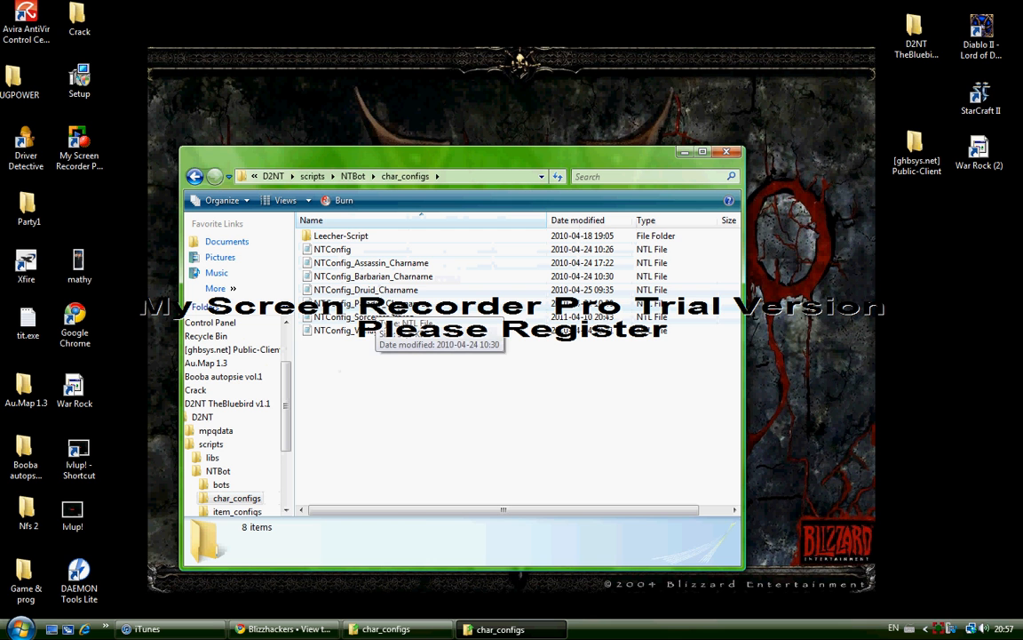
Step: Rename the Paladin config via its context menu, then select NTConfig_Sorceress_heroz
right_click(348, 328)
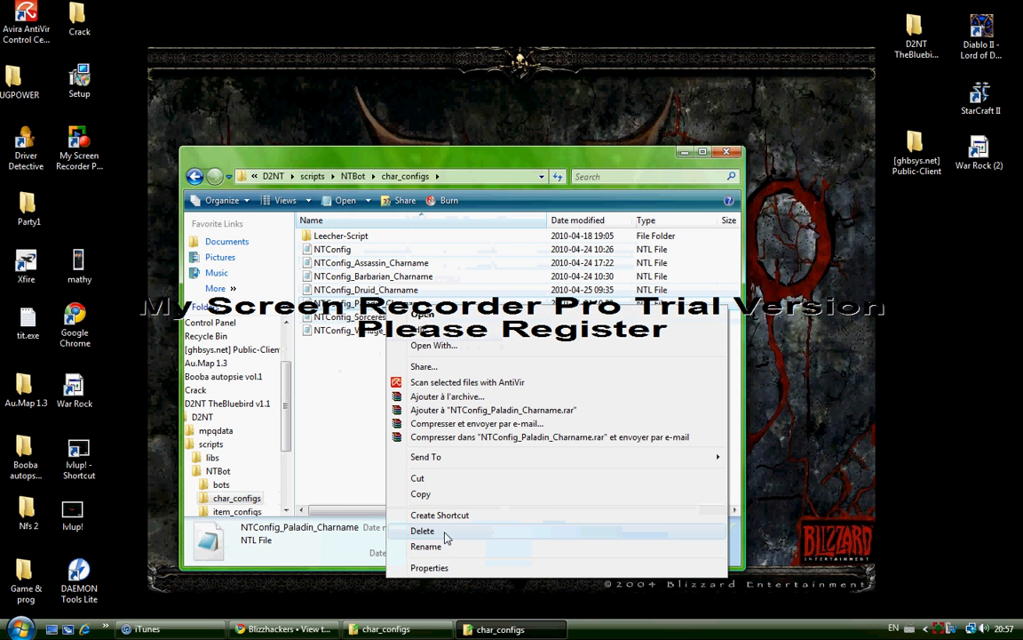
click(427, 545)
text(makeitbounc)
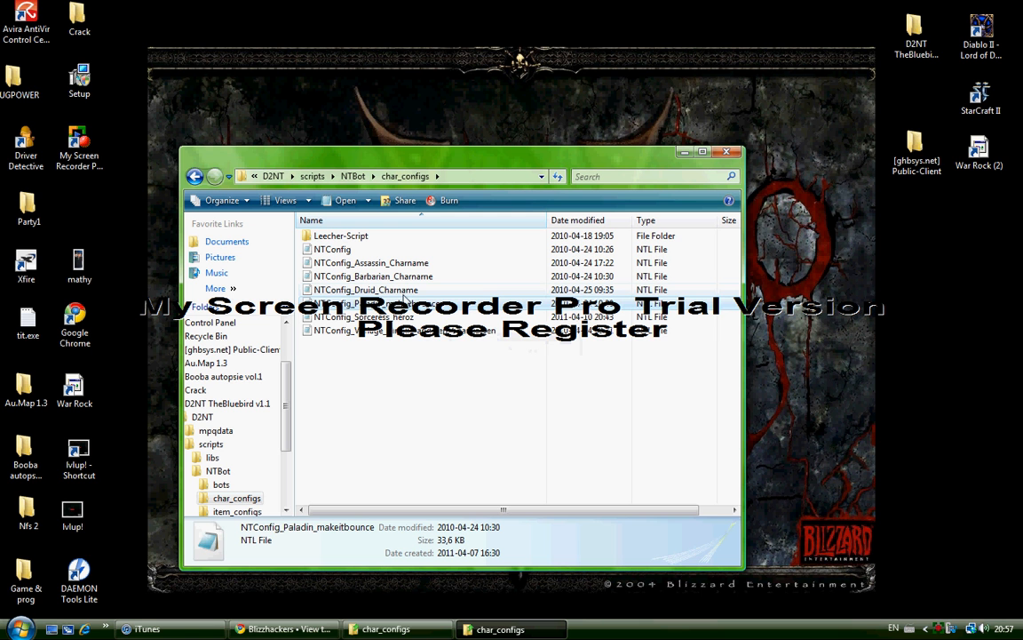
mouse_move(418, 338)
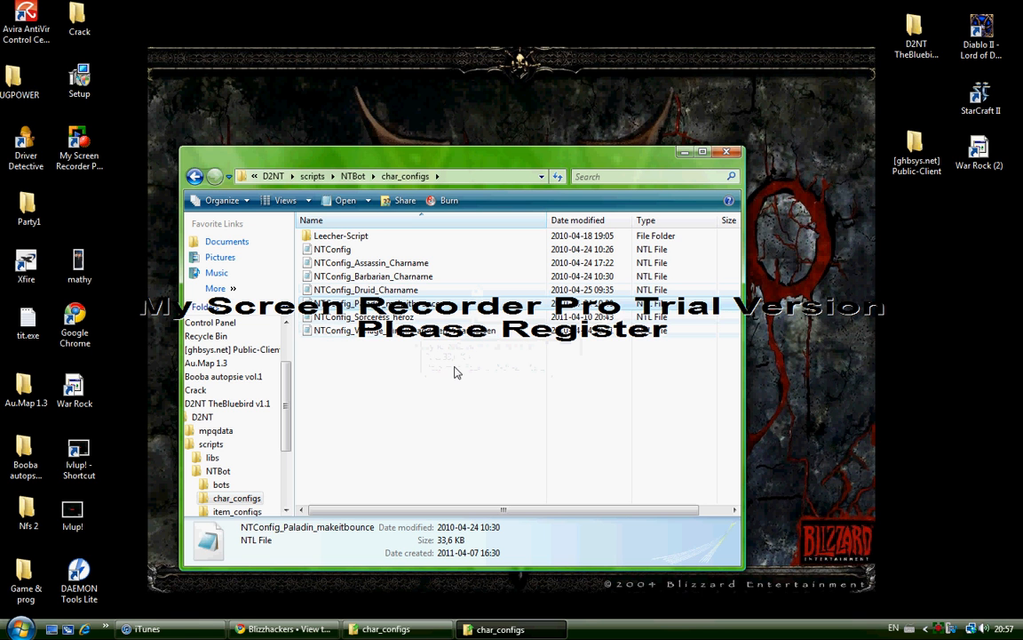
click(364, 316)
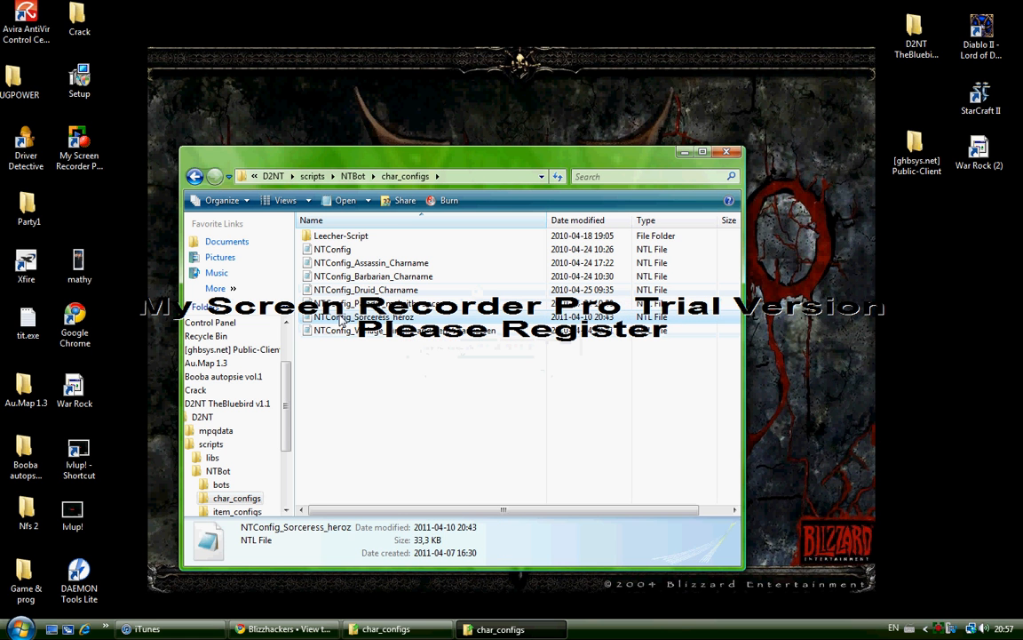
mouse_move(341, 329)
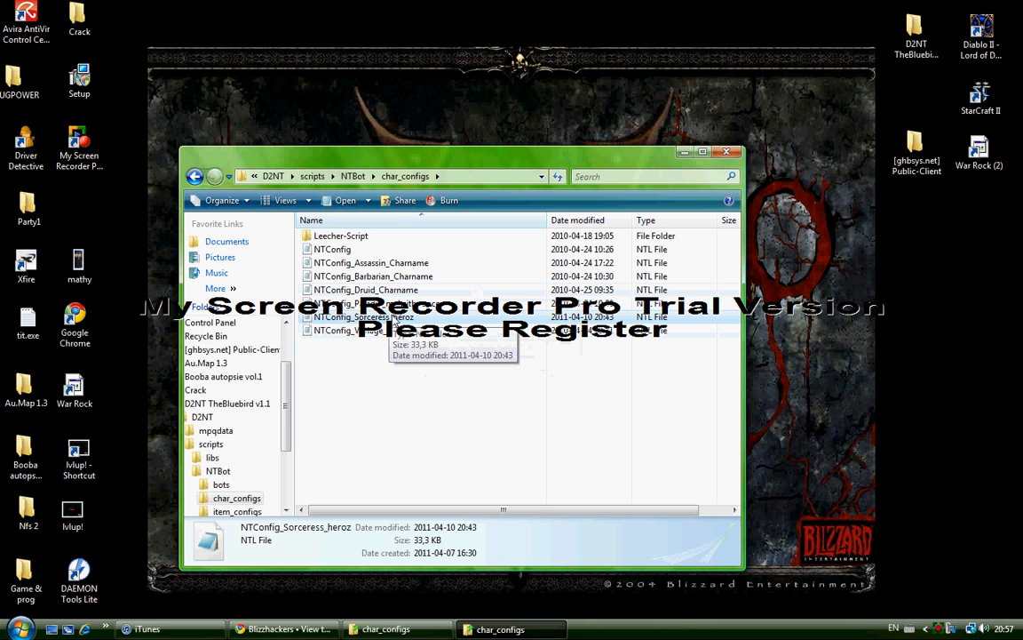
Step: Open NTConfig_Sorceress_heroz in Notepad and scroll through boss, rush, timing and inventory settings
double_click(364, 316)
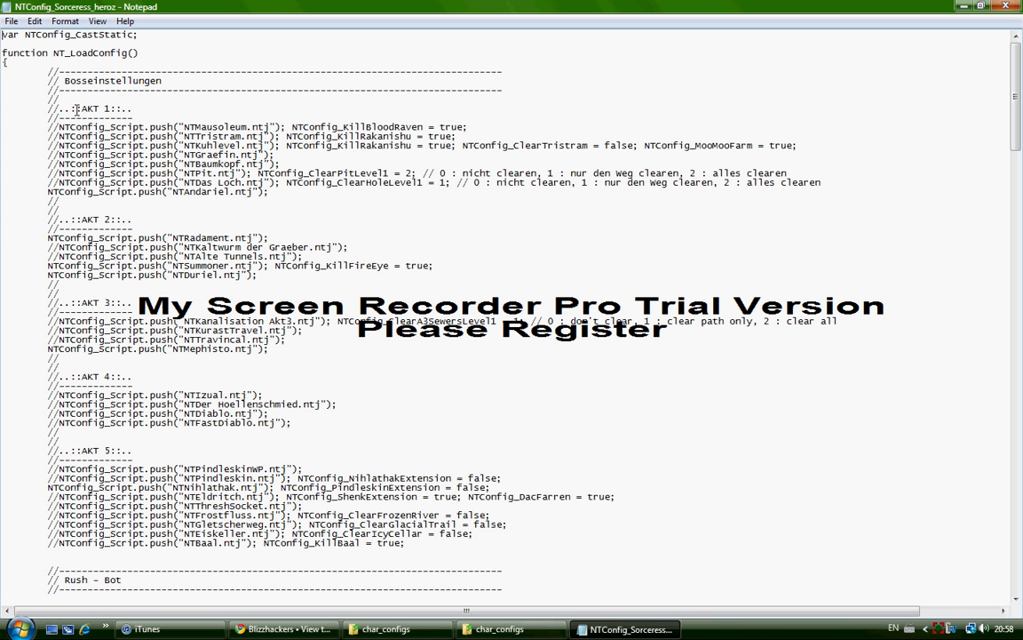
double_click(89, 218)
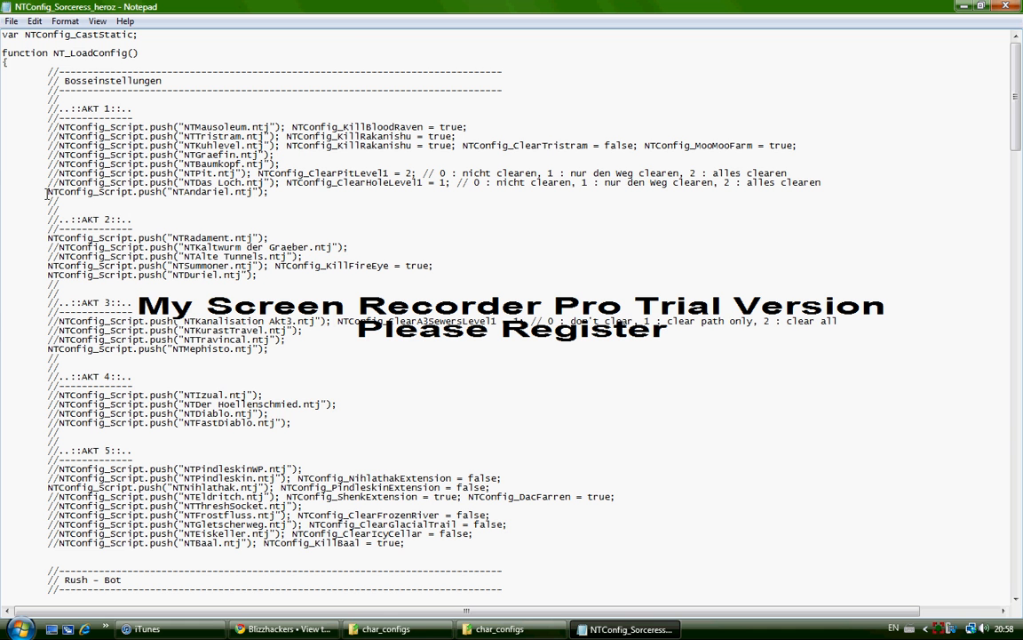
mouse_move(30, 190)
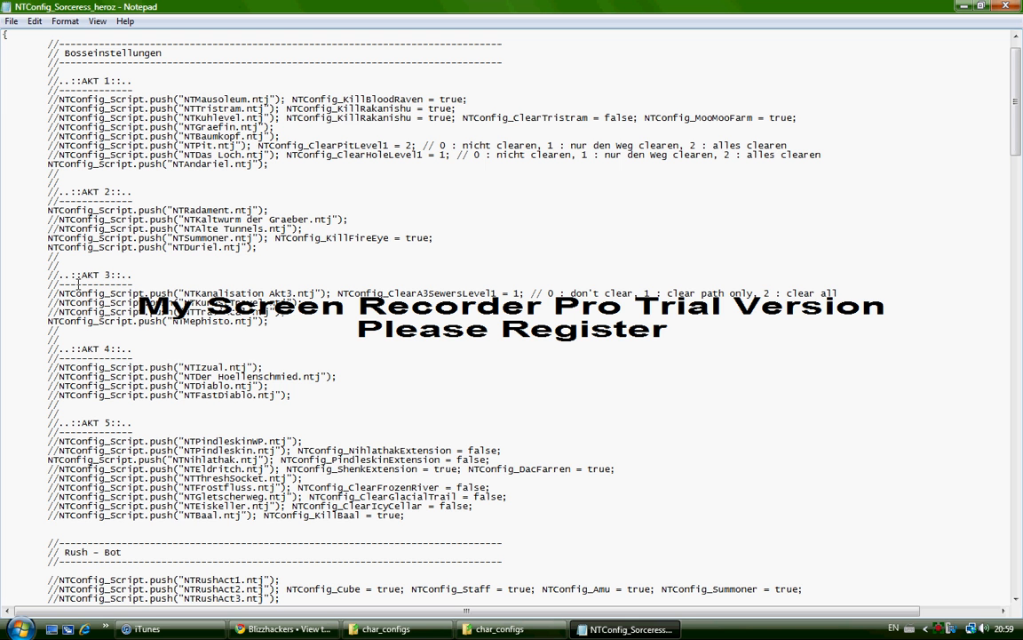
scroll(down, 3)
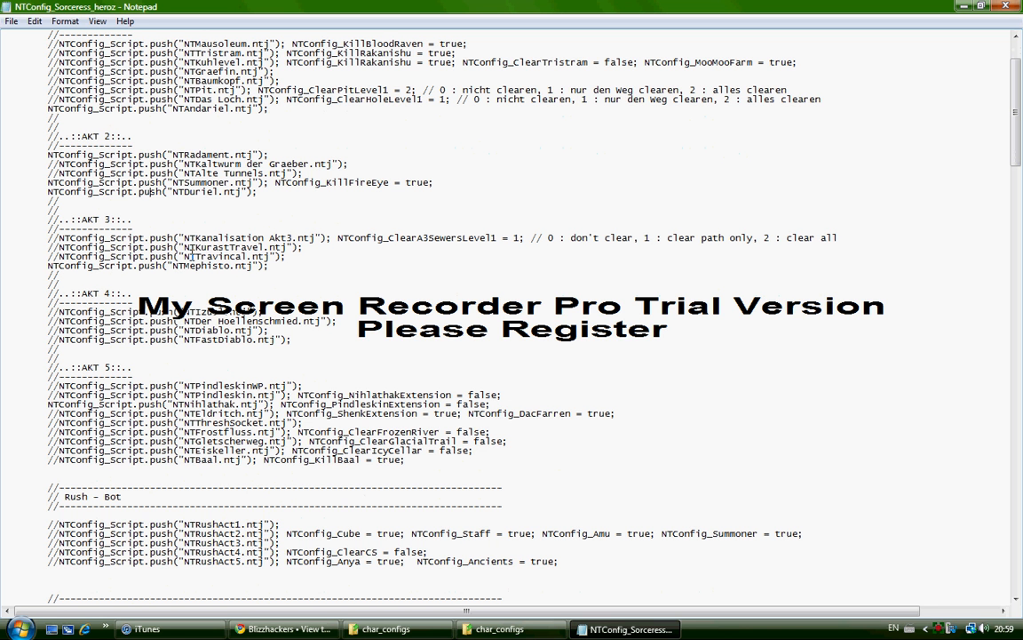
double_click(220, 256)
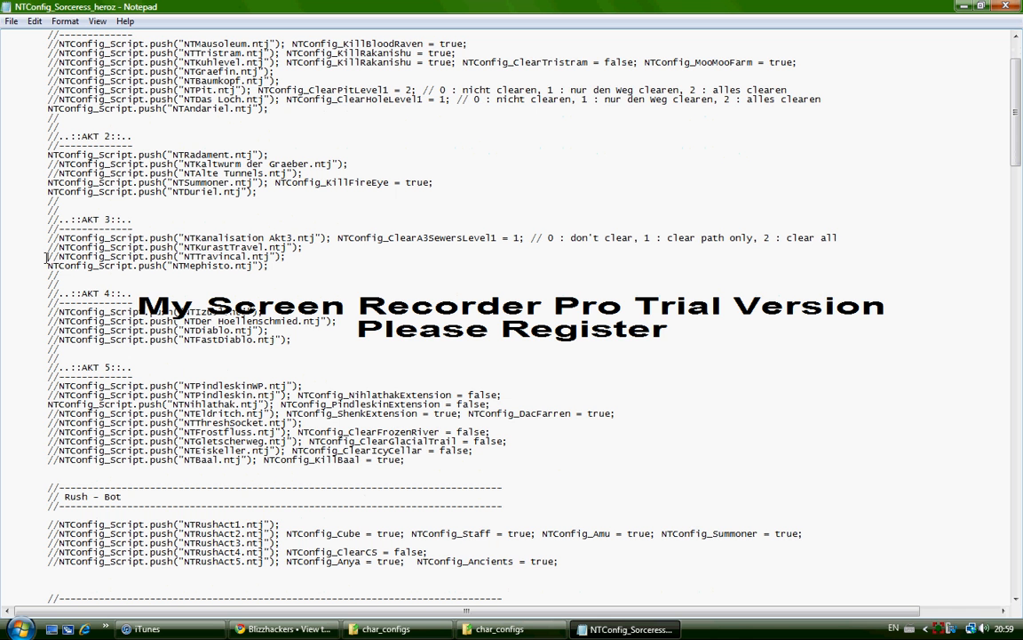
scroll(down, 3)
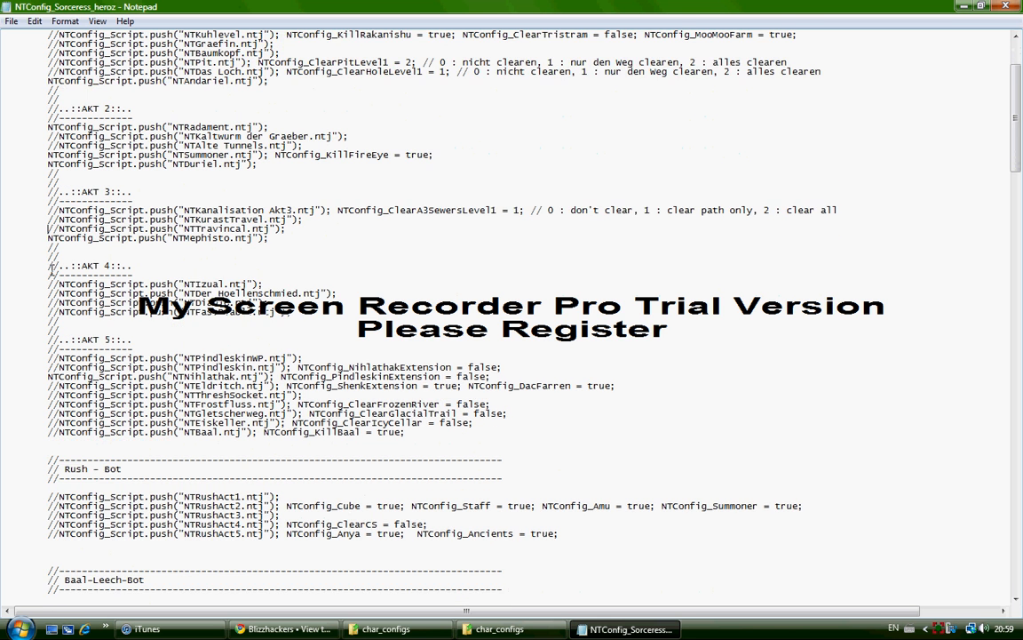
scroll(down, 3)
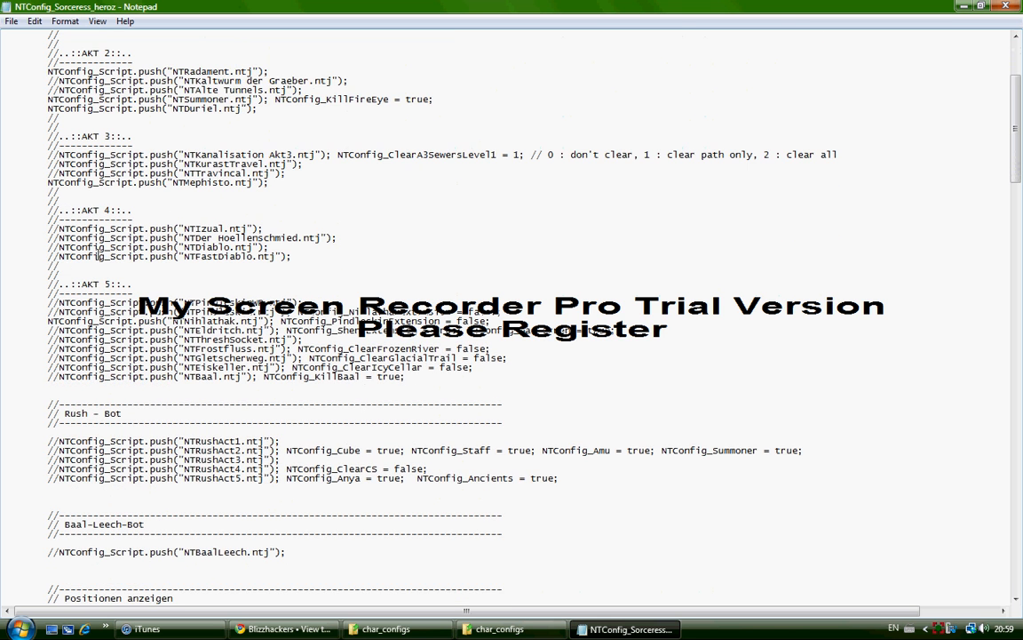
scroll(down, 3)
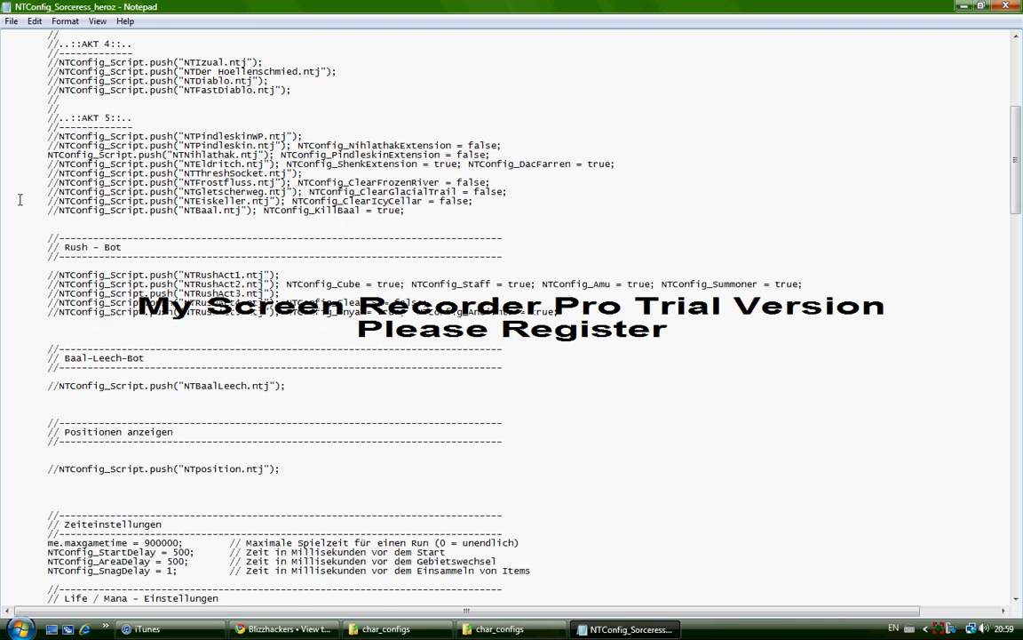
scroll(down, 3)
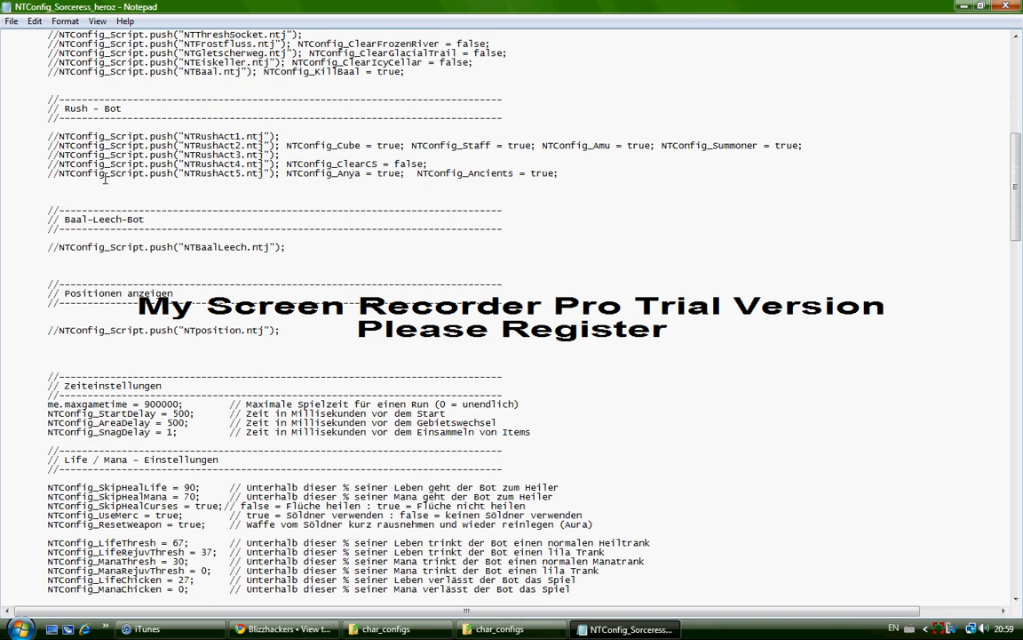
scroll(down, 3)
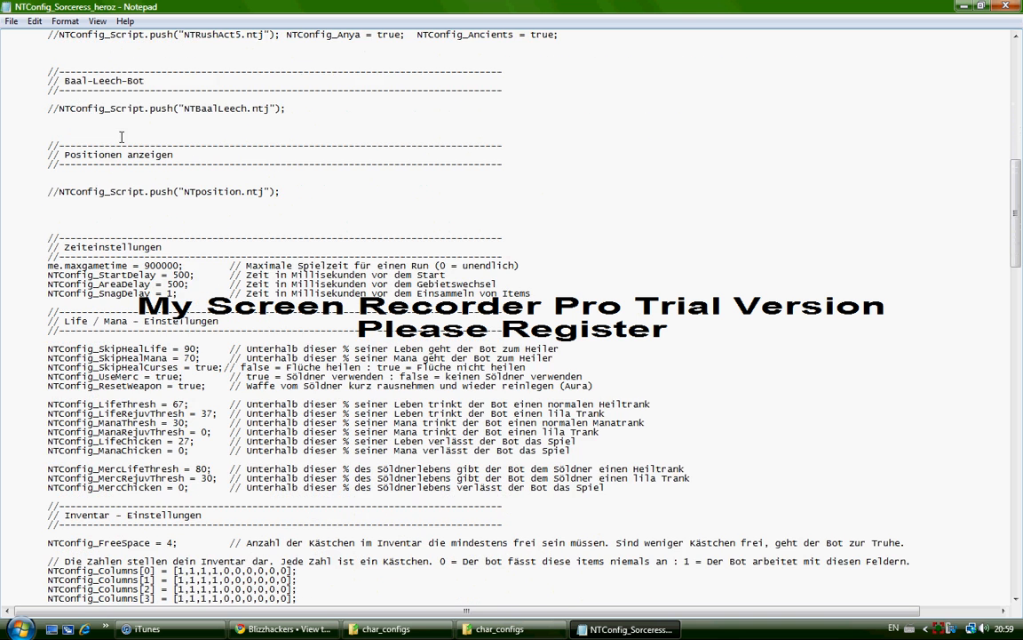
scroll(down, 3)
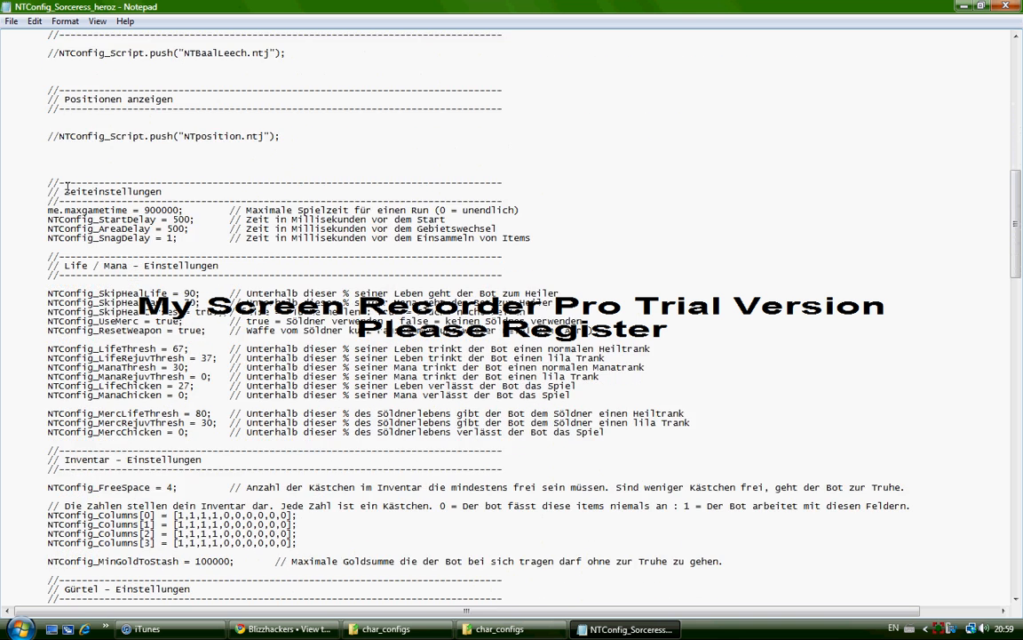
scroll(down, 3)
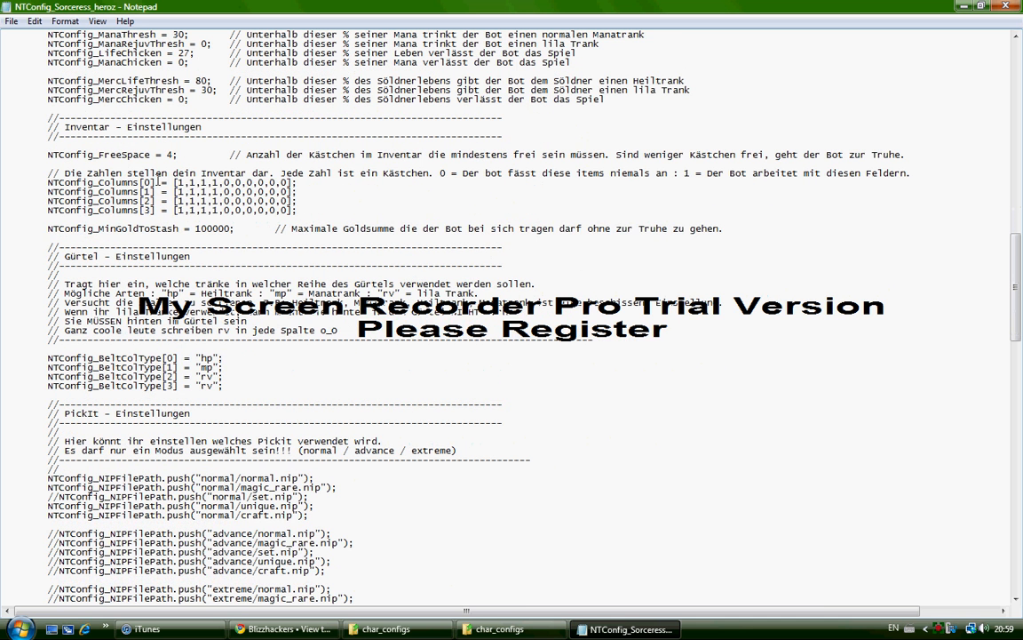
drag(46, 153, 299, 210)
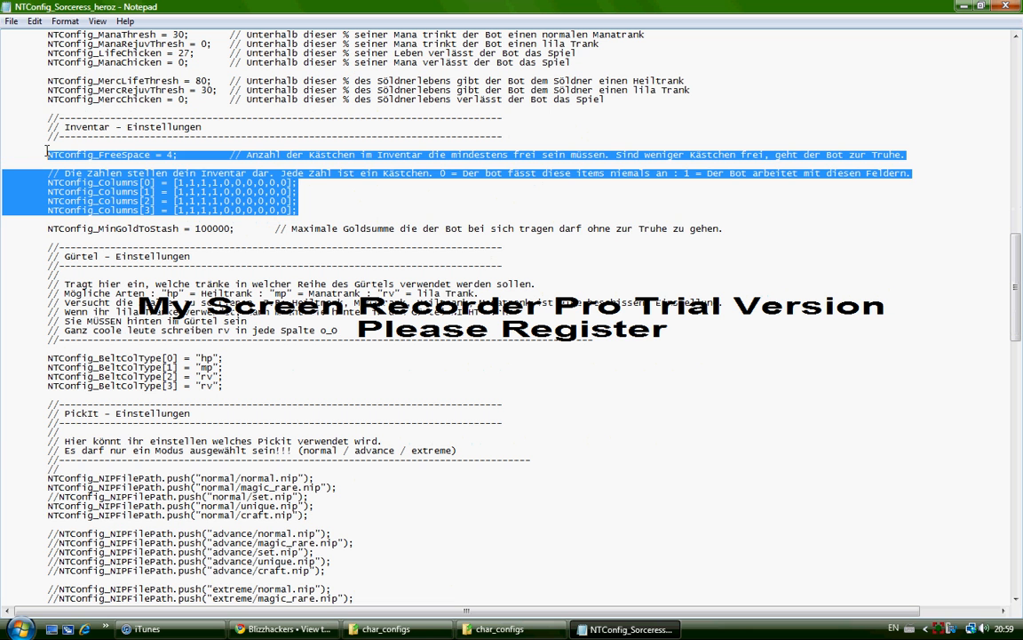
click(302, 210)
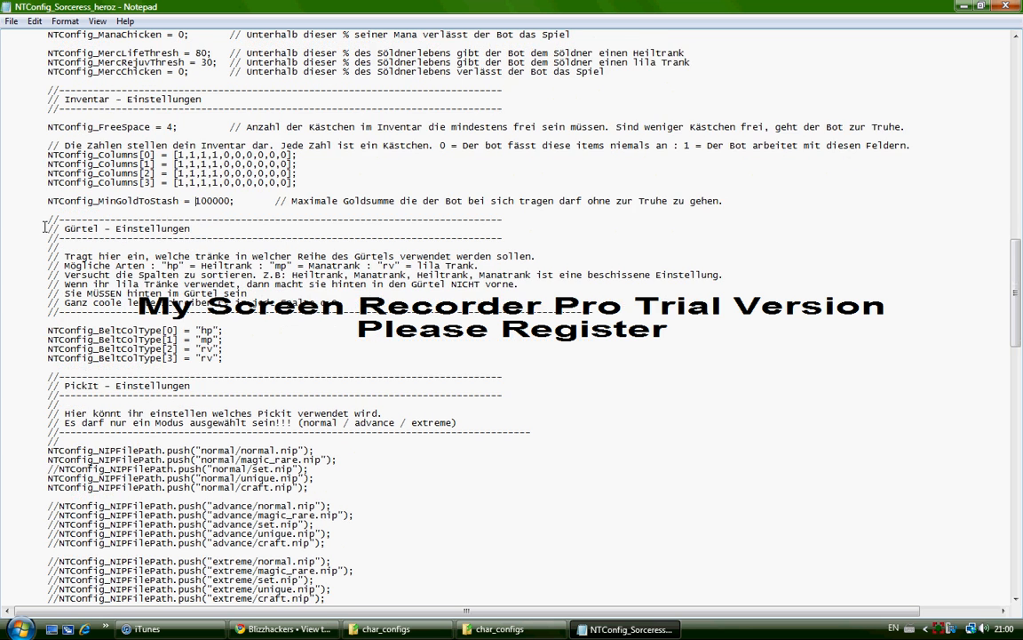
scroll(down, 3)
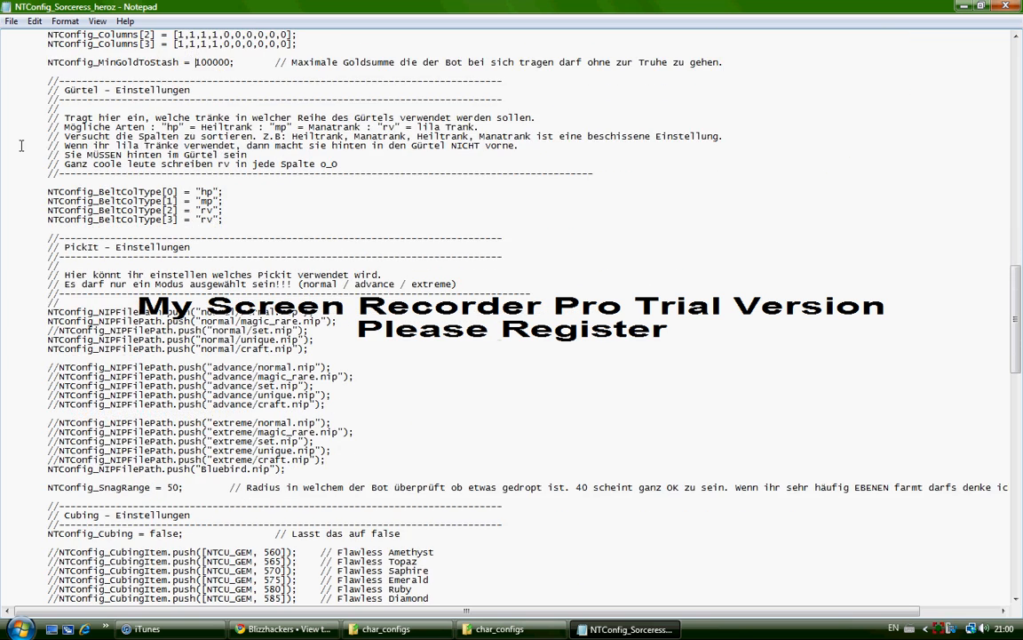
scroll(down, 3)
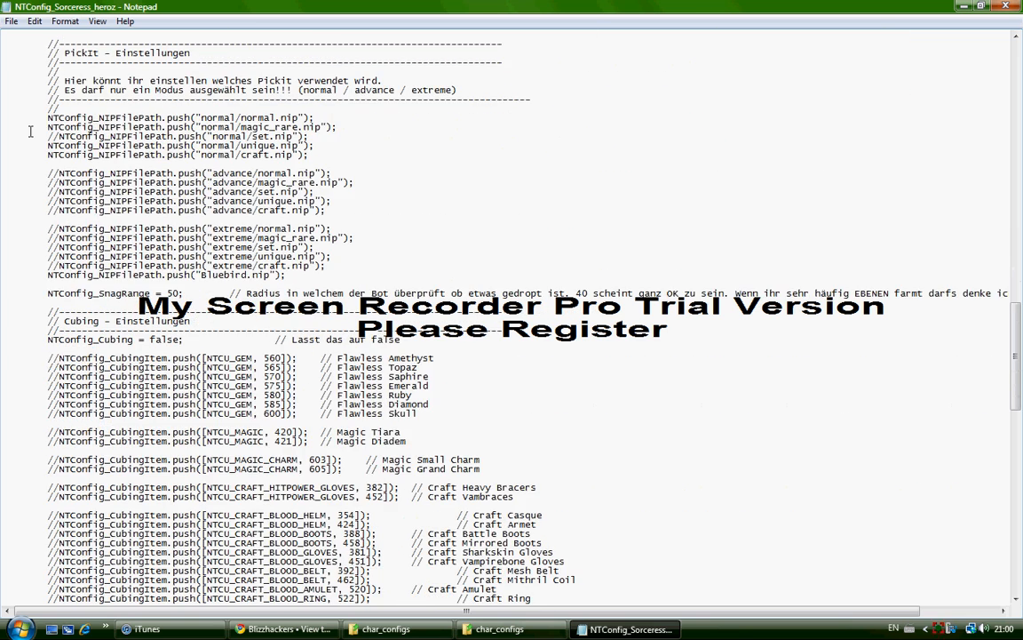
scroll(down, 3)
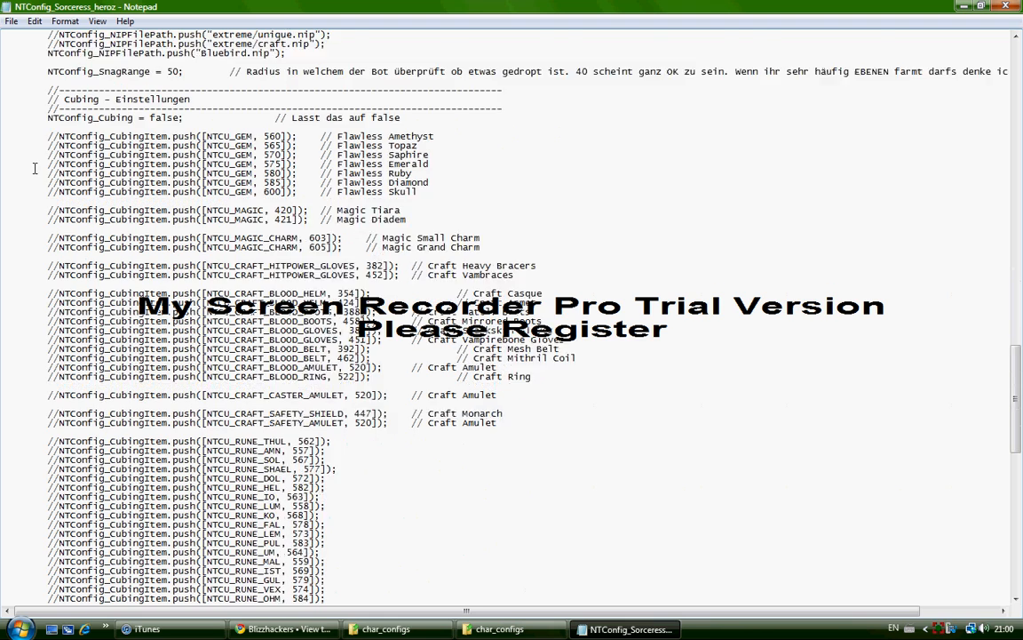
scroll(down, 3)
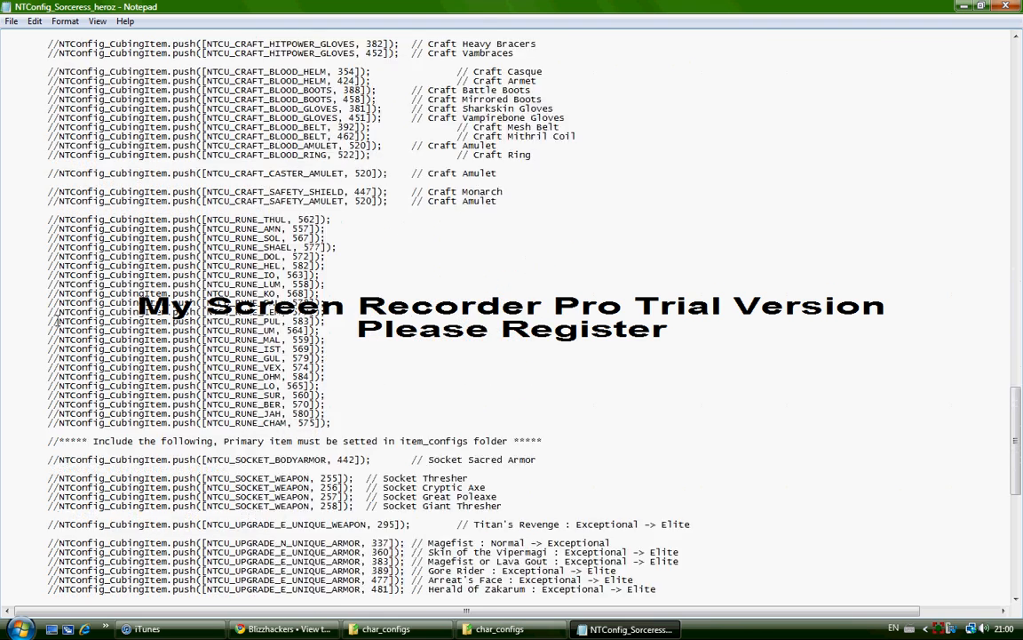
scroll(down, 3)
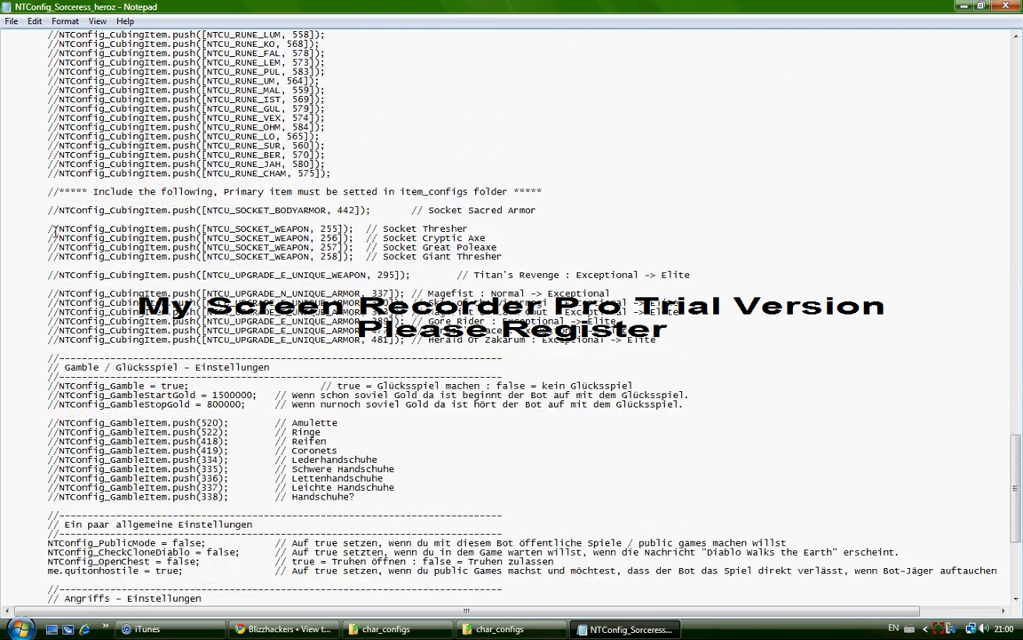
scroll(down, 3)
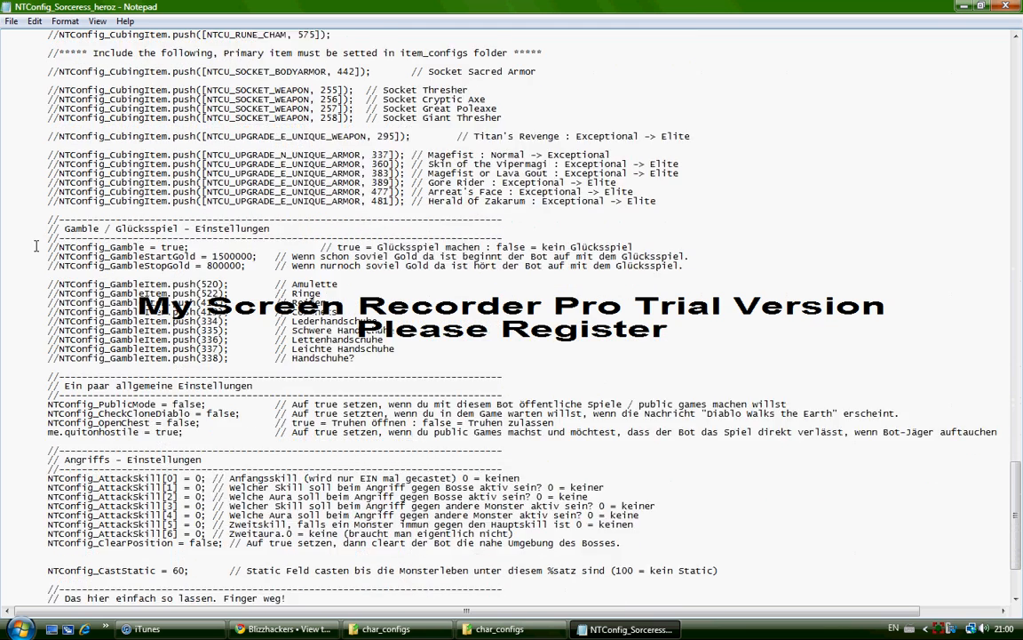
scroll(down, 3)
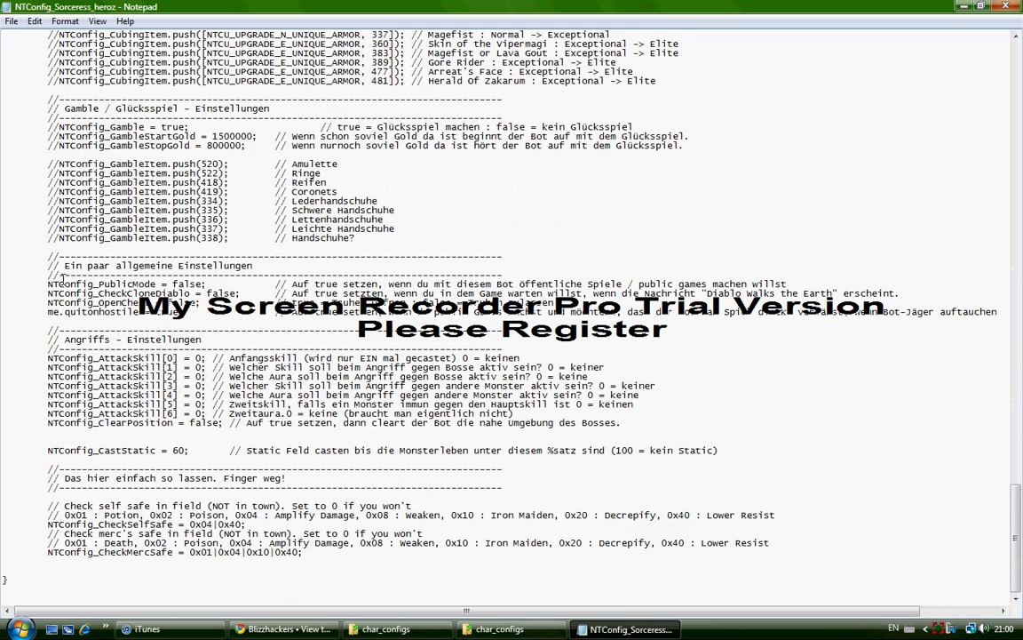
drag(47, 284, 996, 313)
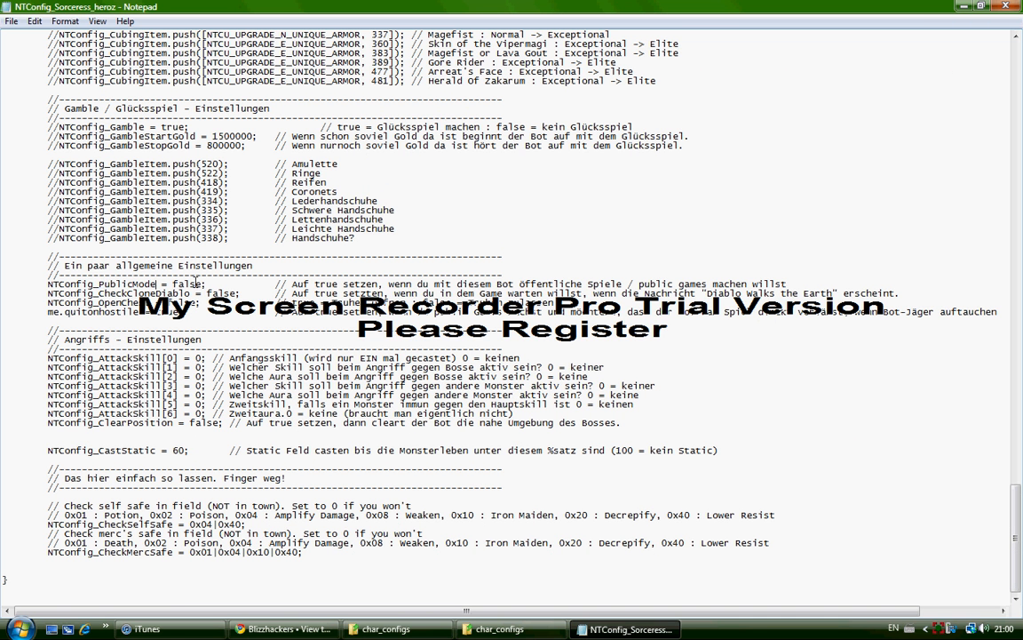
double_click(186, 285)
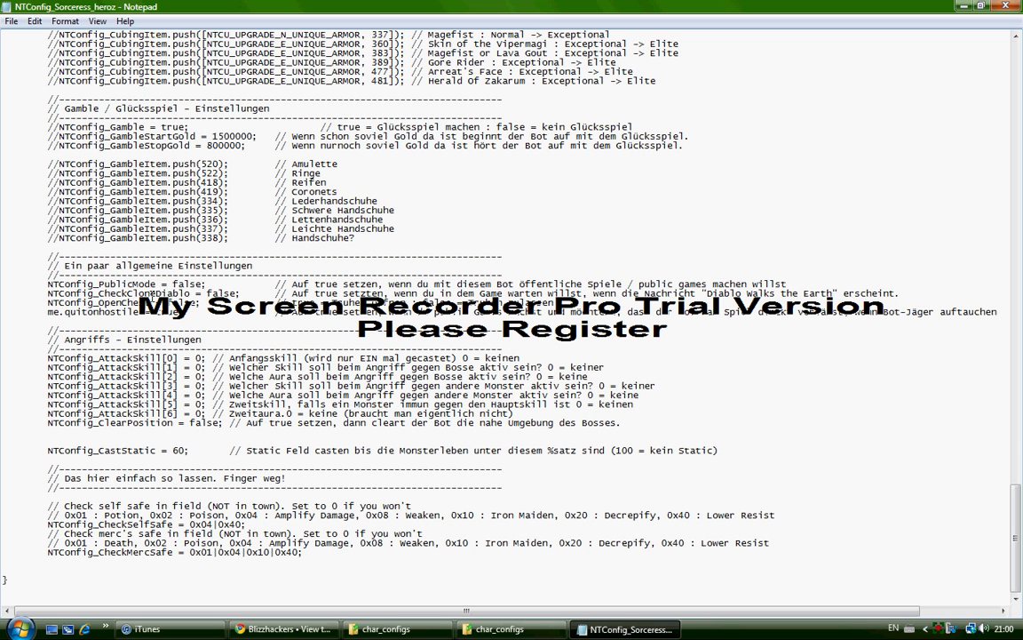
double_click(220, 293)
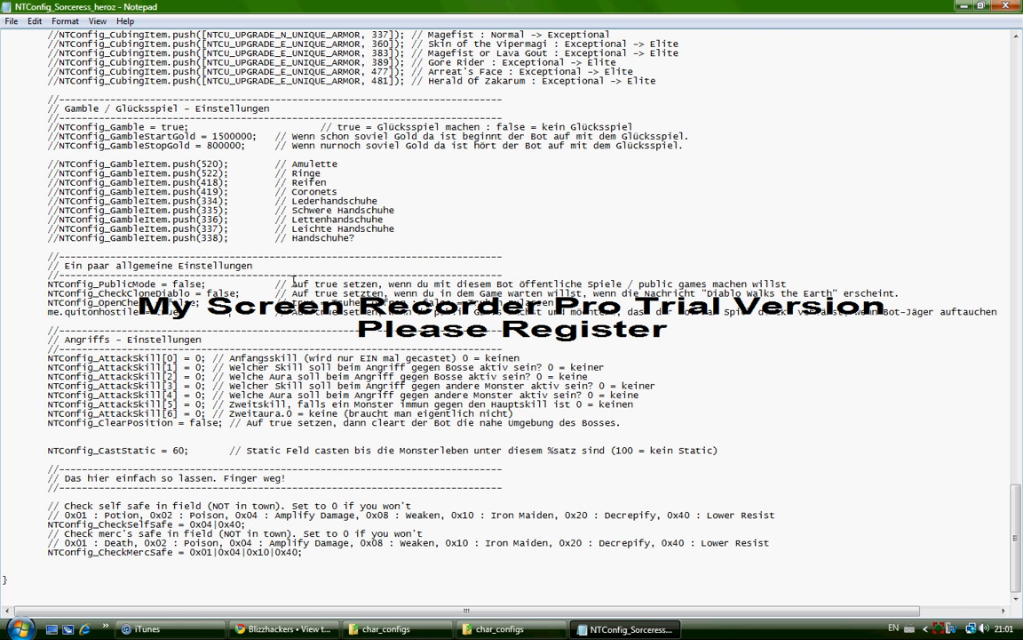
mouse_move(238, 192)
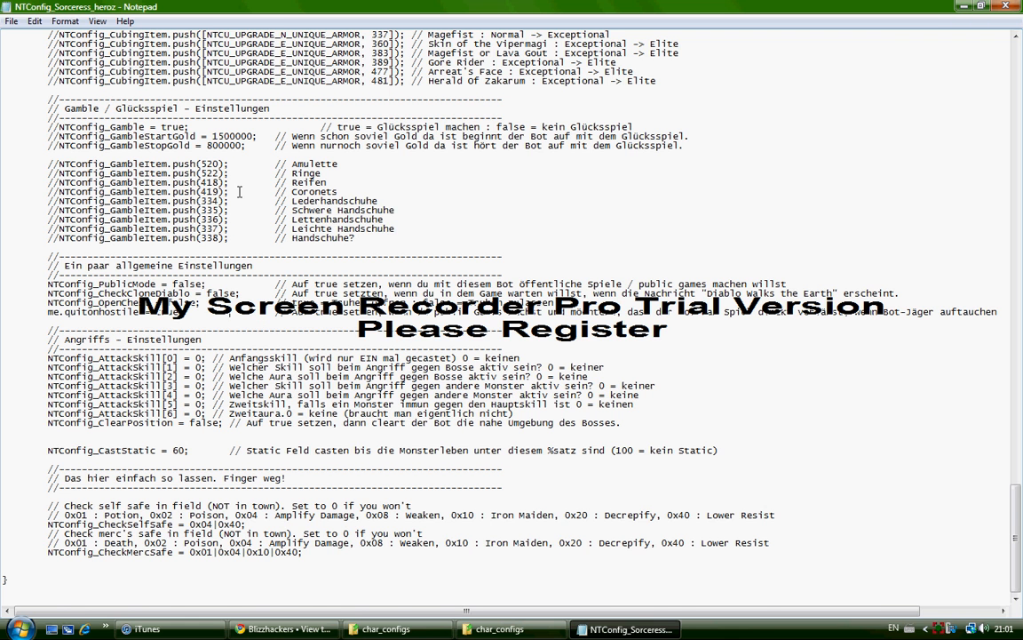
scroll(up, 3)
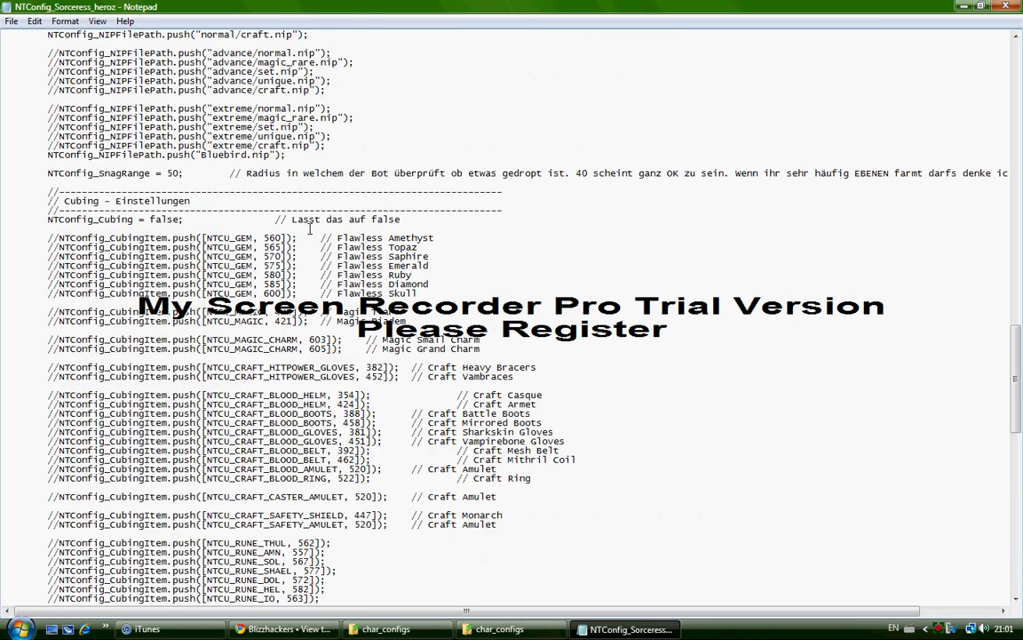
scroll(up, 3)
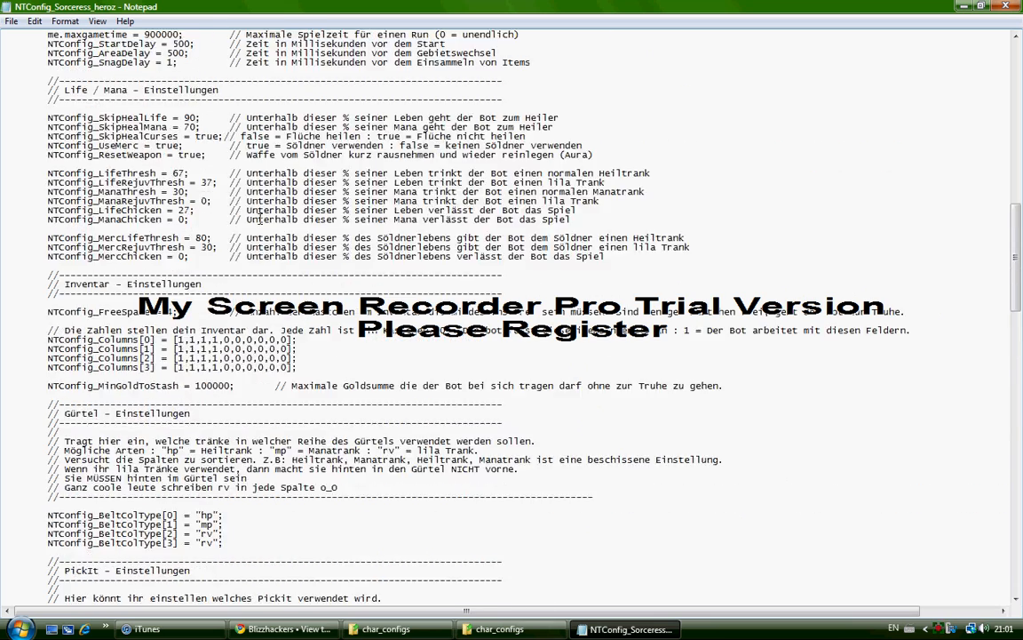
scroll(down, 3)
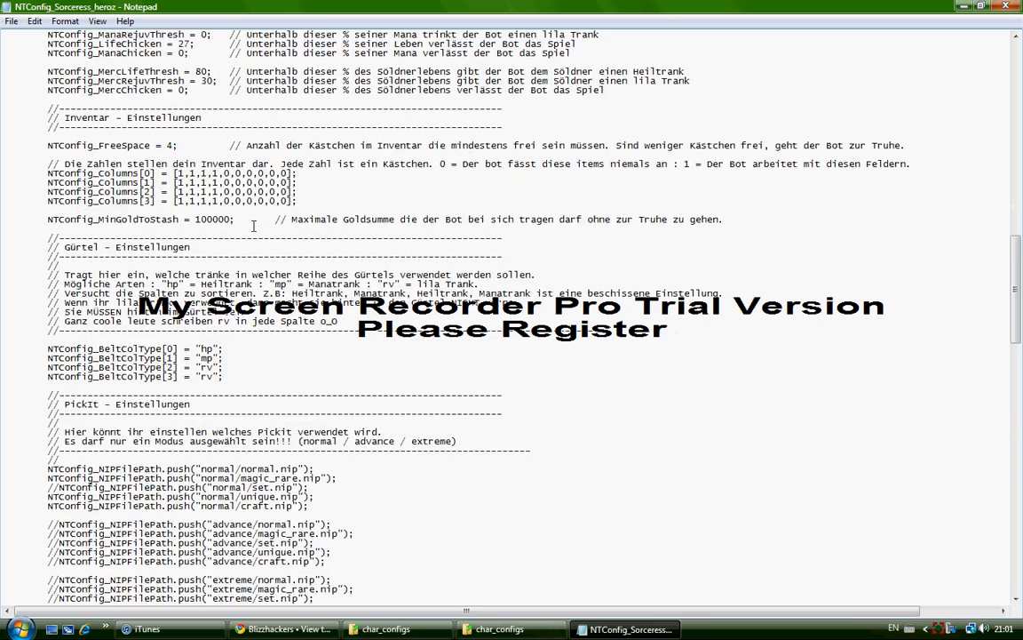
scroll(down, 3)
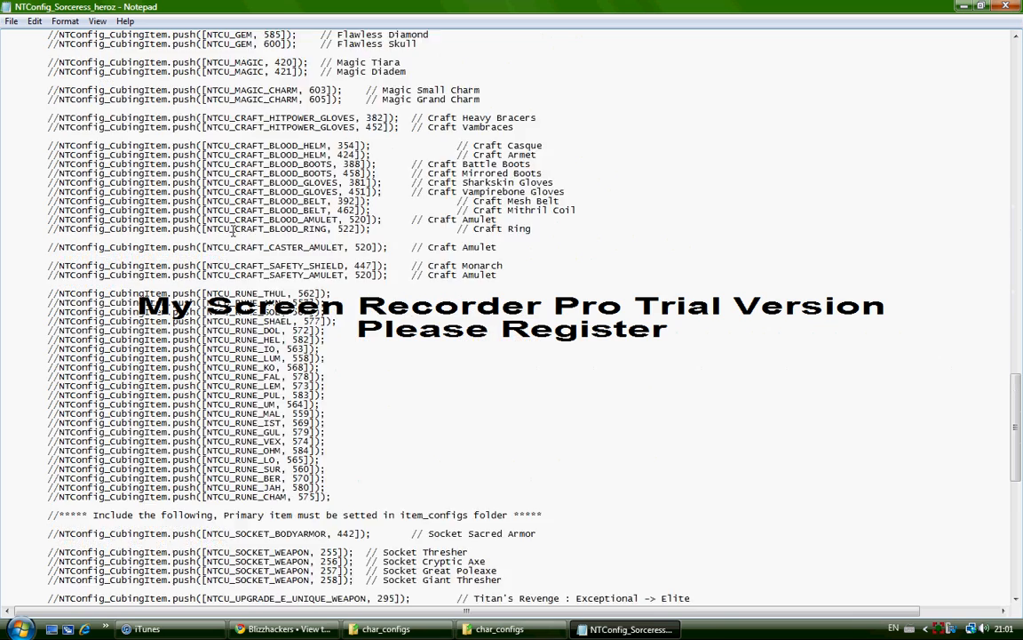
scroll(down, 3)
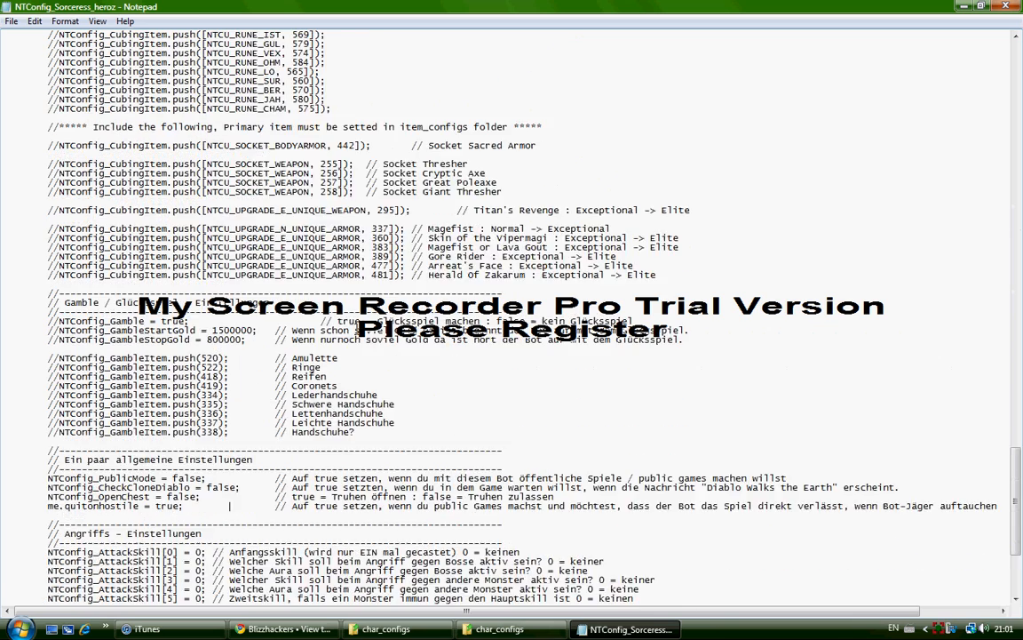
scroll(down, 3)
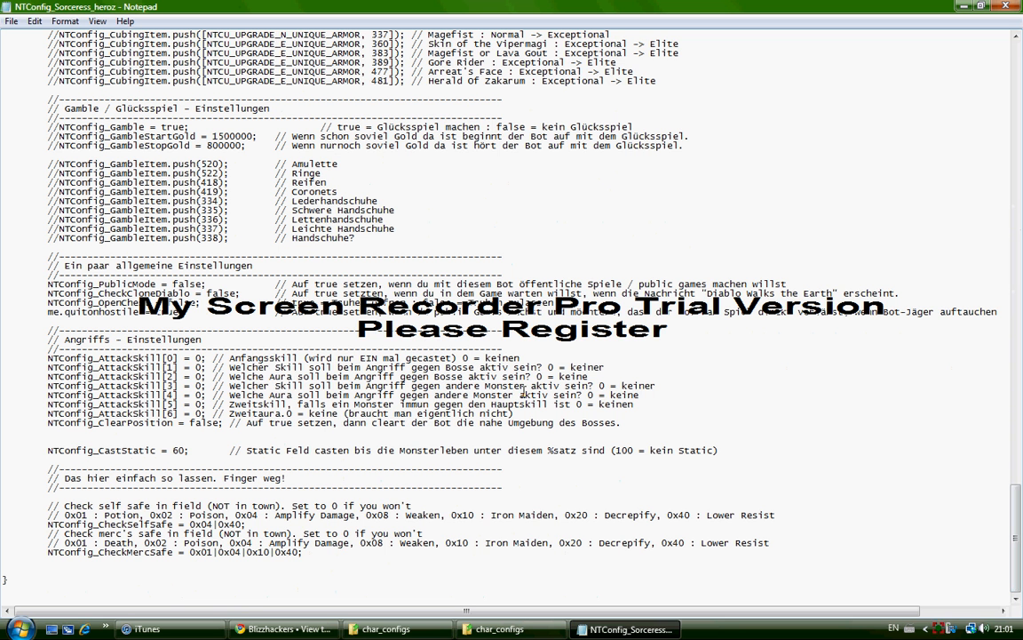
mouse_move(1005, 7)
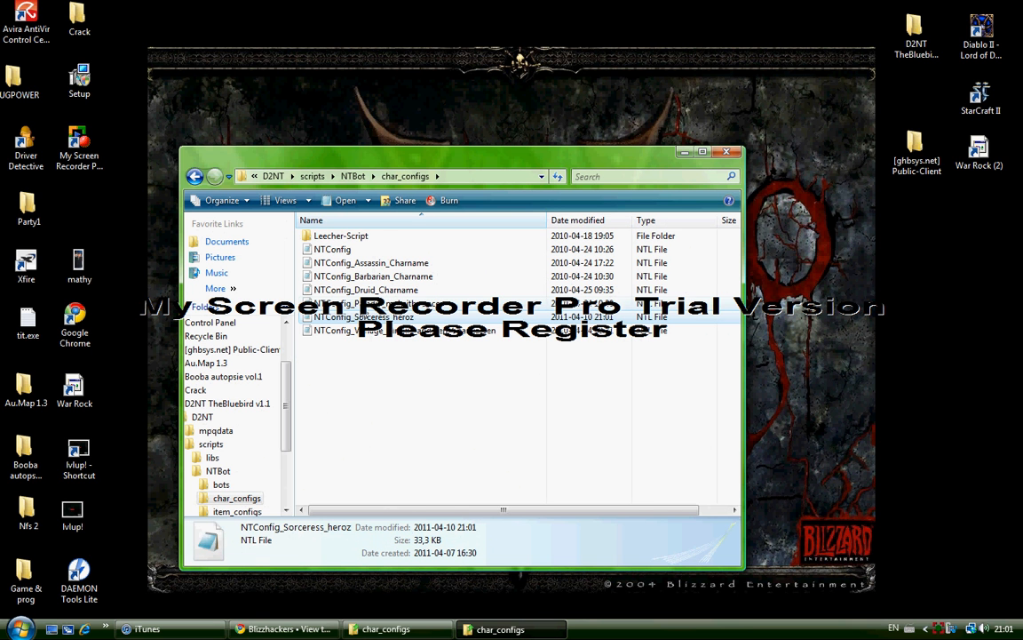
mouse_move(726, 152)
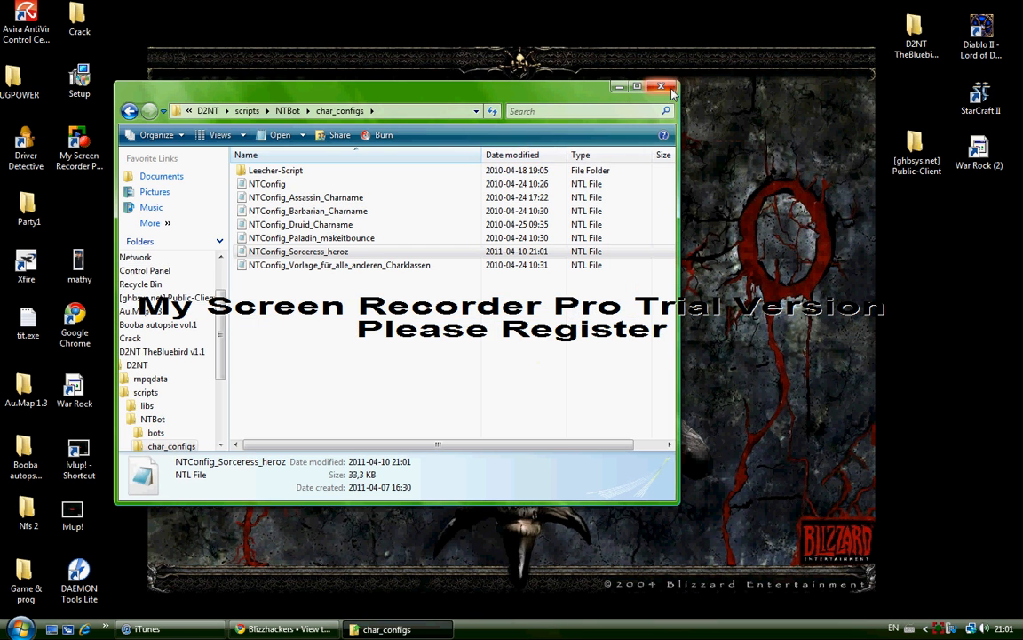
Step: Close the char_configs window and Chrome, then select the D2NT desktop shortcut
click(661, 85)
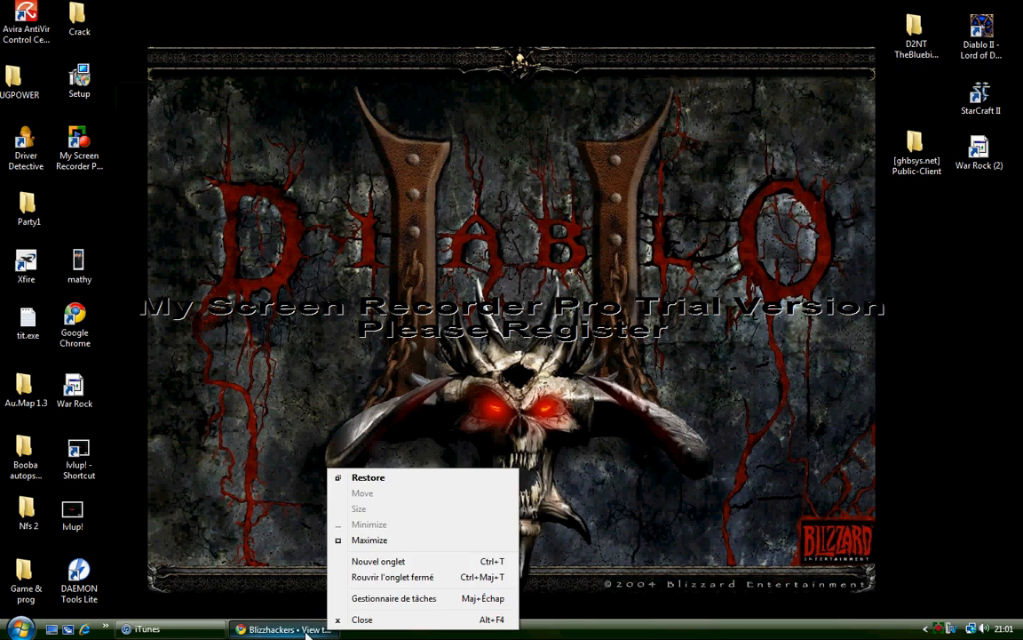
click(363, 618)
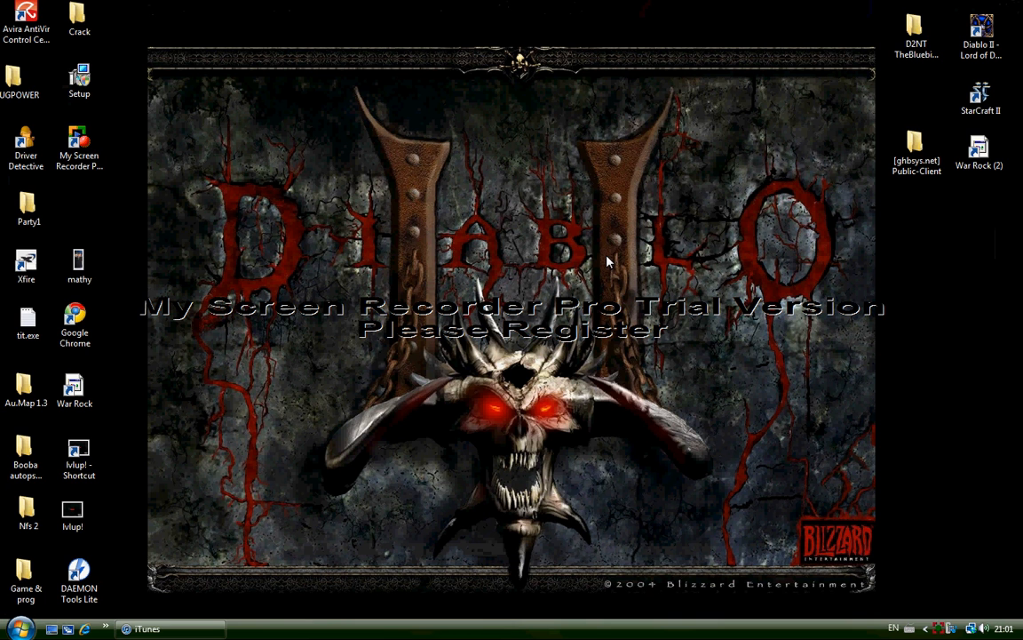
click(917, 35)
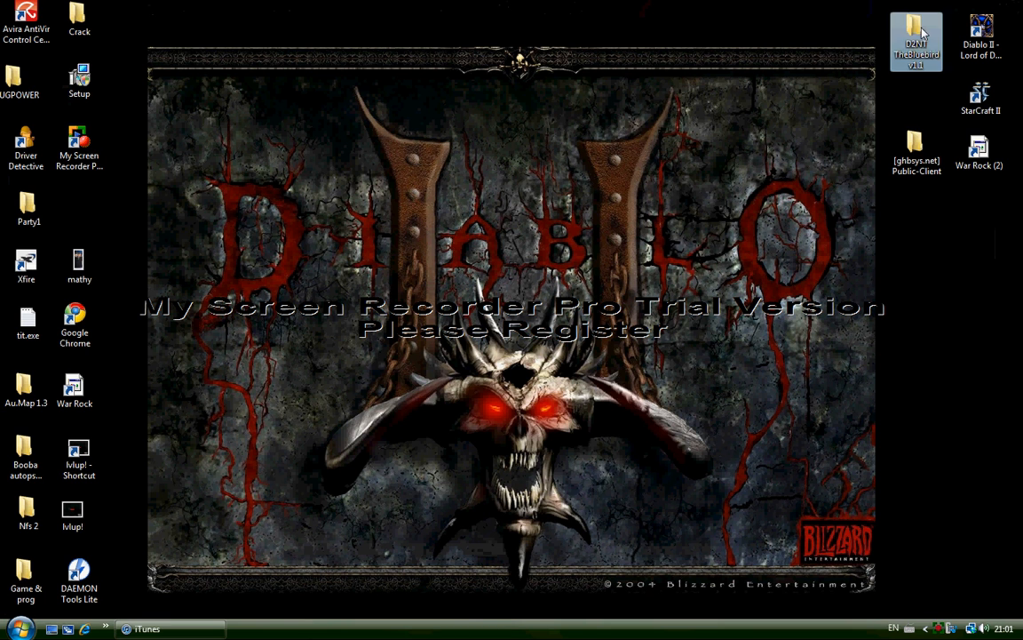
Step: Launch D2NT Manager, remove the mathbottest profile and start the bot with Botingsorc
double_click(917, 26)
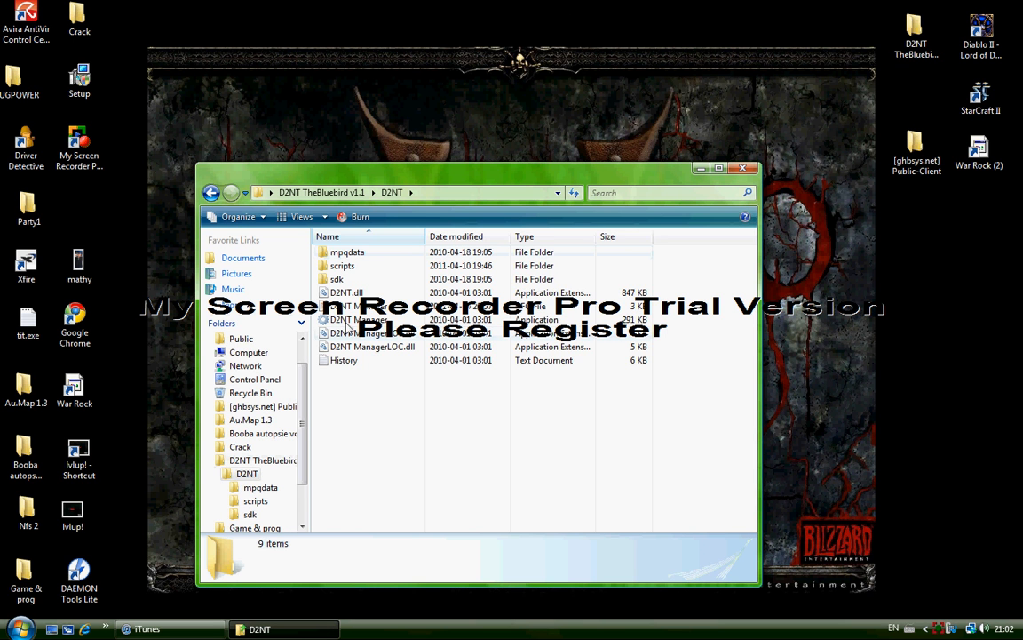
mouse_move(356, 320)
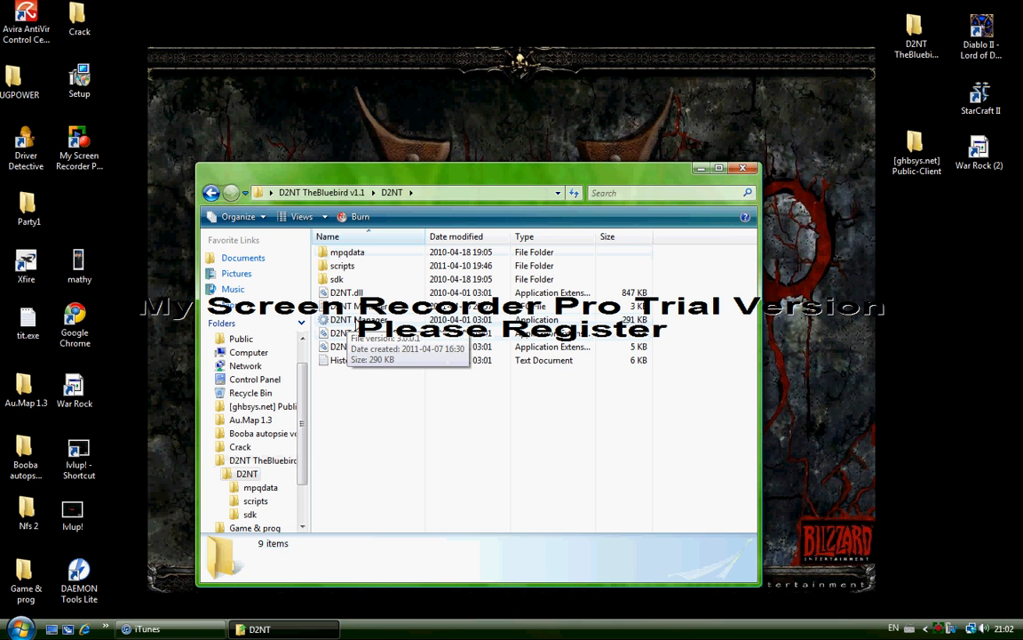
double_click(353, 320)
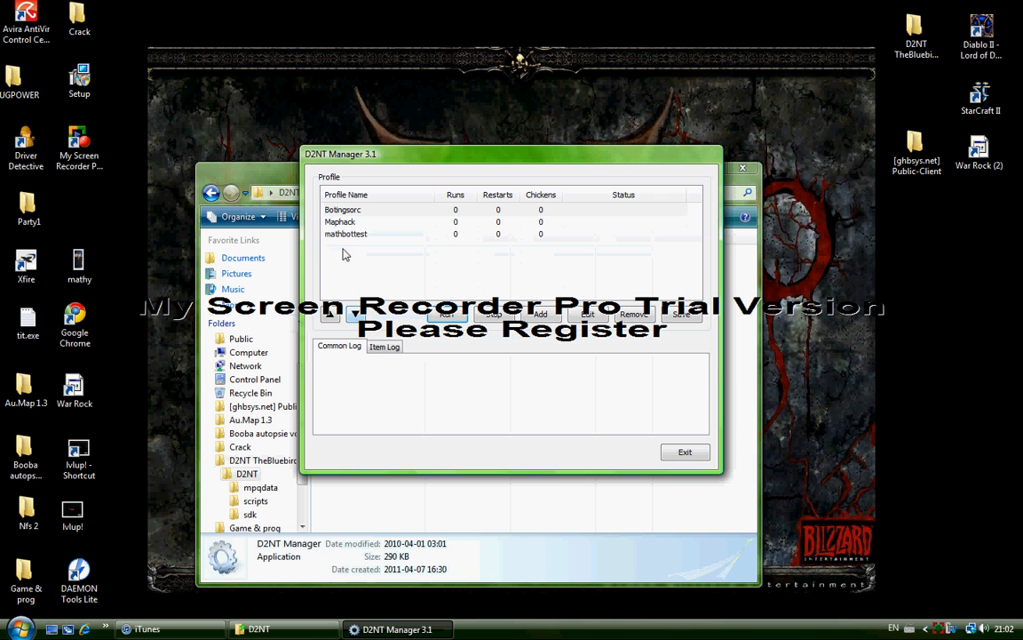
mouse_move(352, 223)
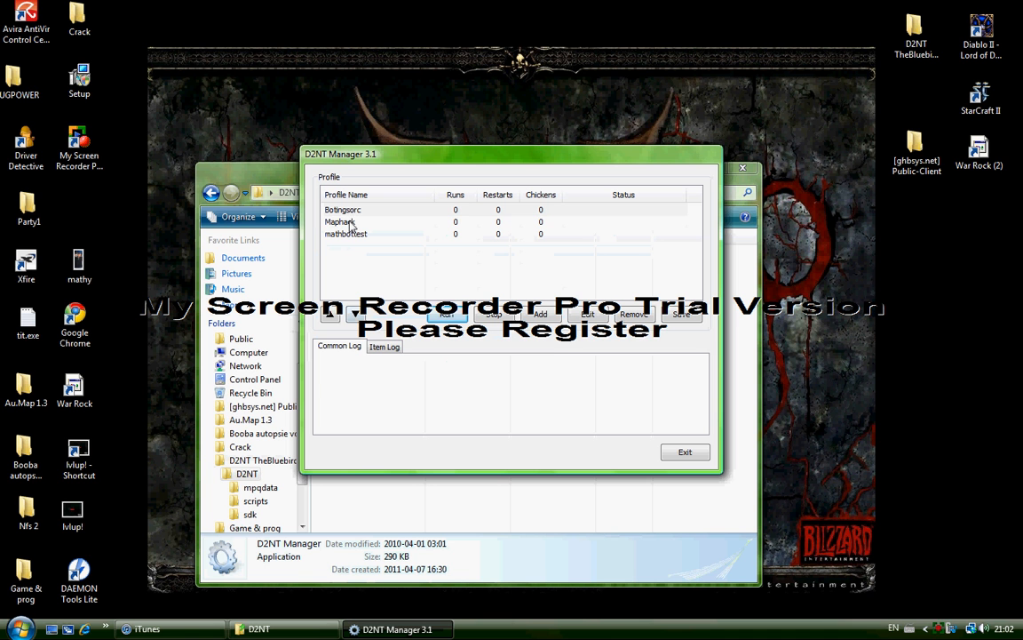
click(341, 210)
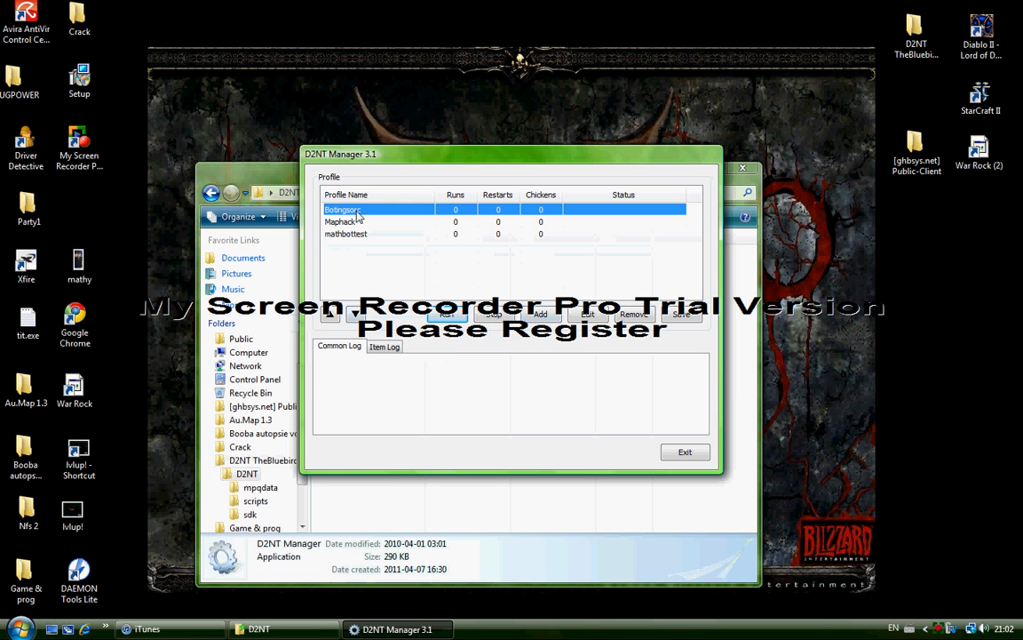
click(344, 235)
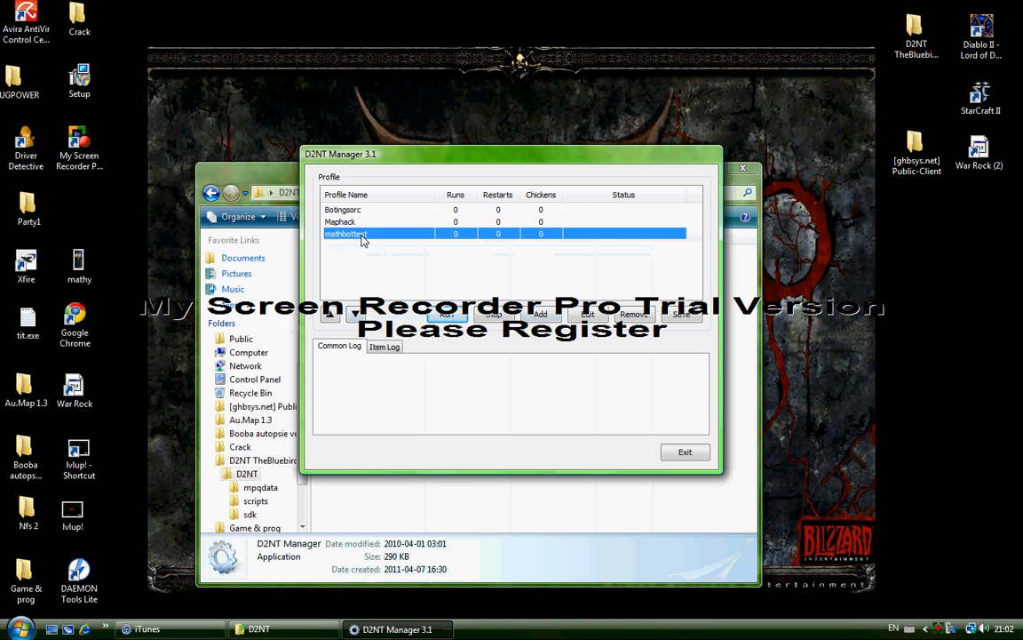
mouse_move(639, 316)
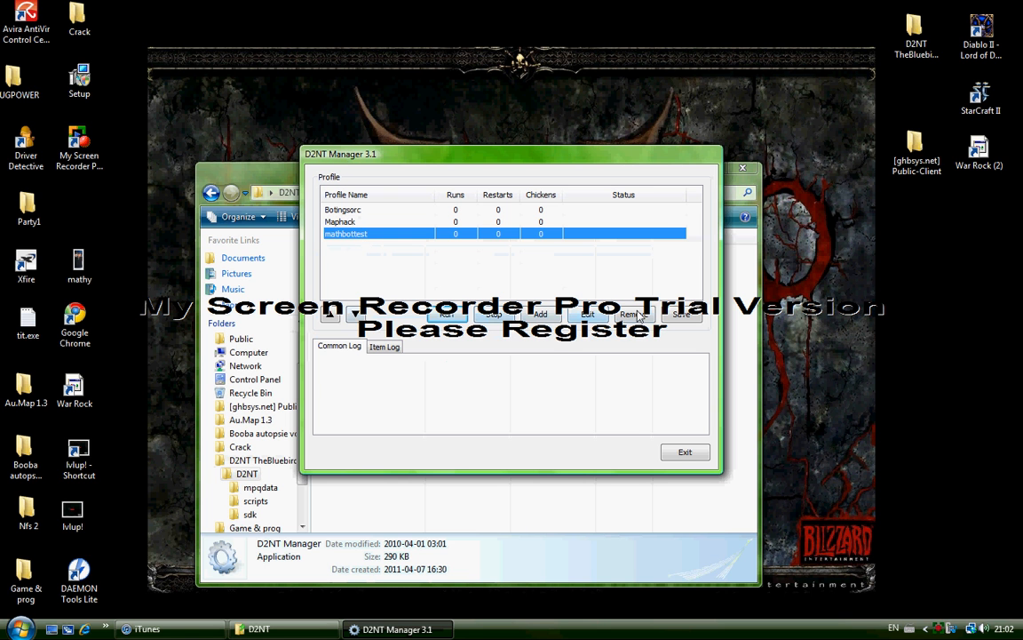
click(634, 315)
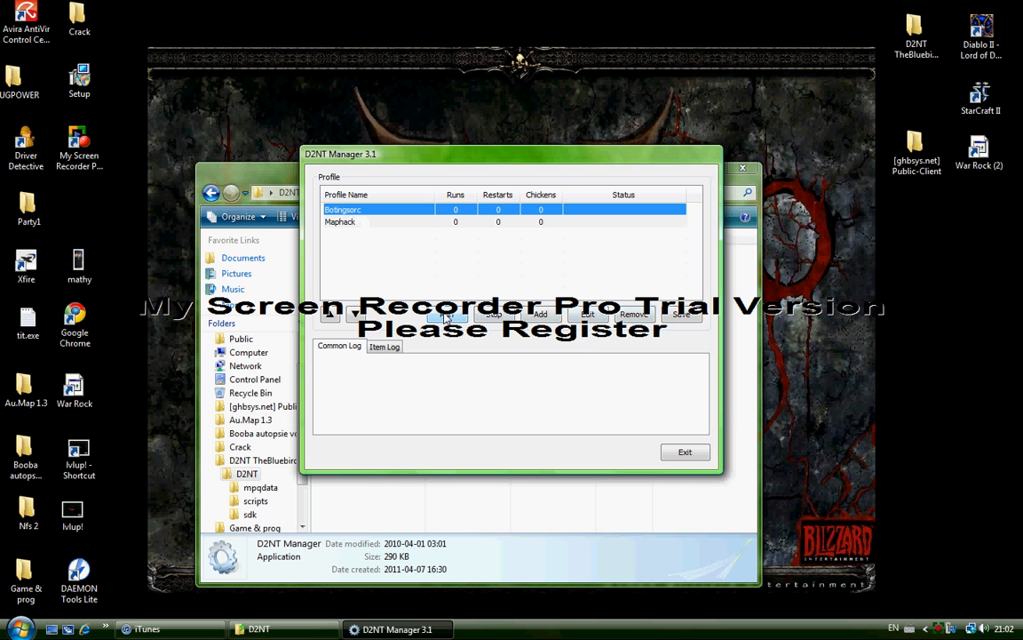
click(453, 312)
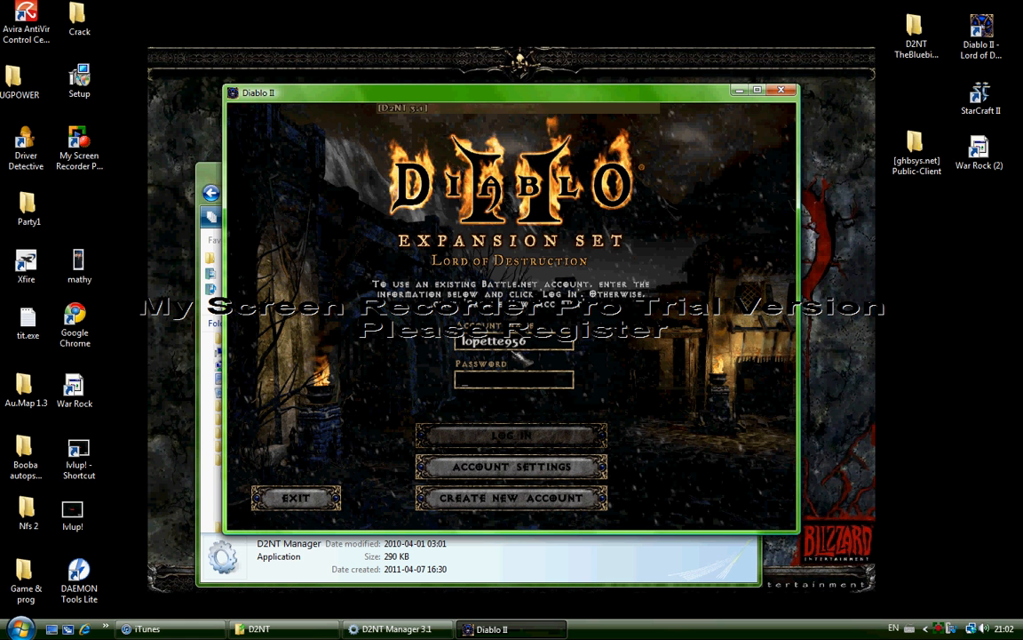
Step: Let the bot log into Battle.net, pick the level 86 Sorceress and reach Create Game
click(511, 435)
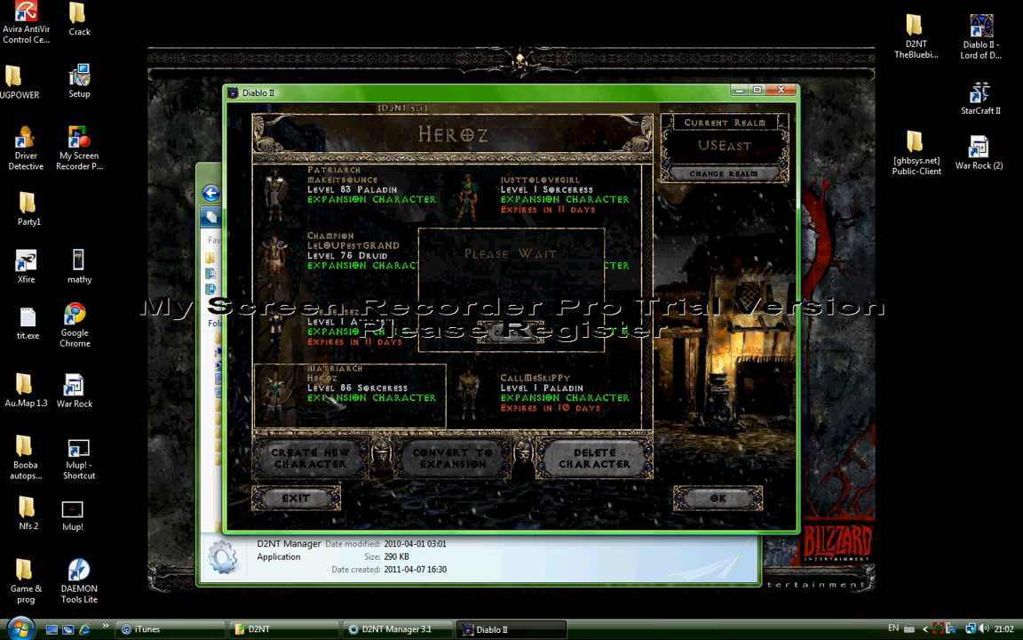
click(718, 497)
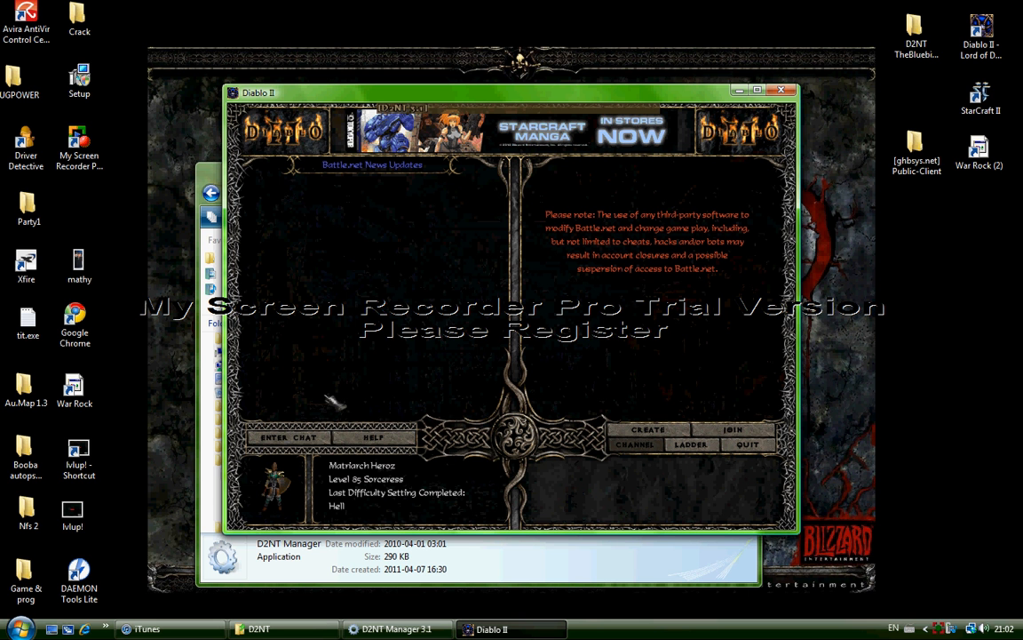
click(647, 428)
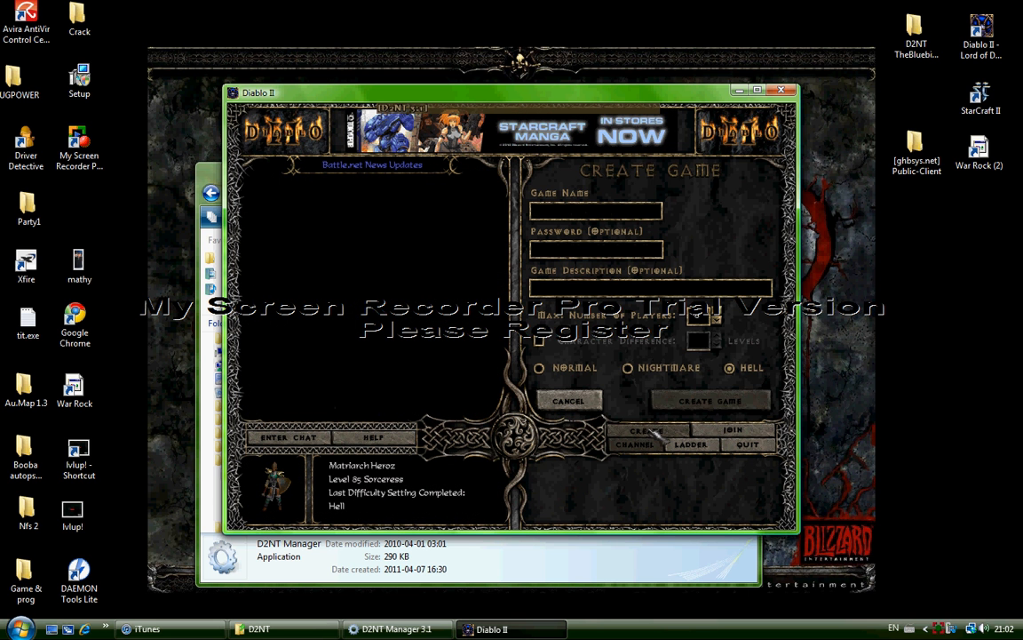
click(711, 400)
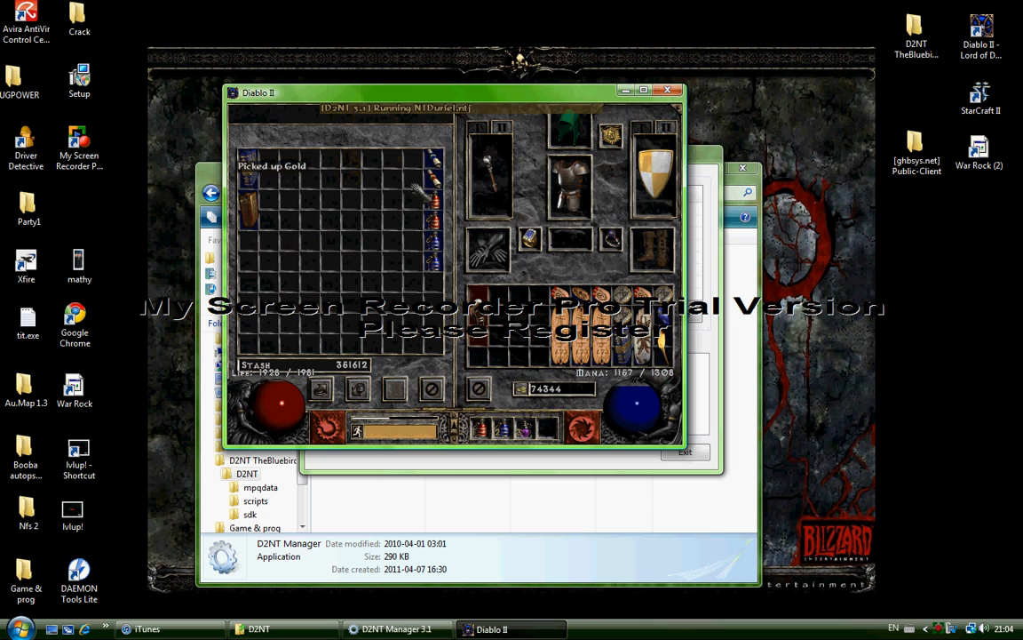
mouse_move(430, 182)
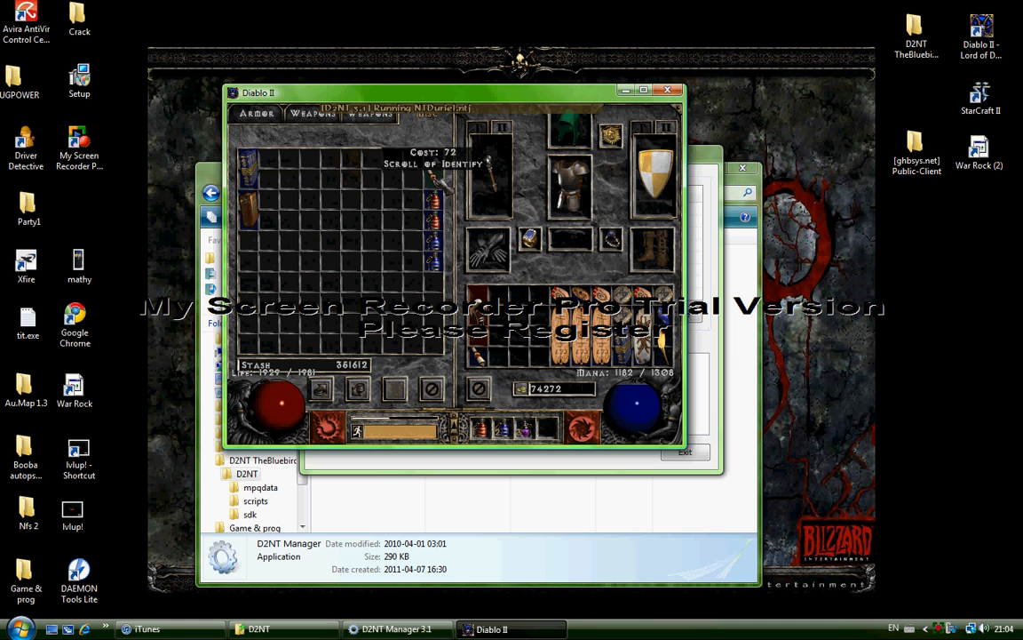